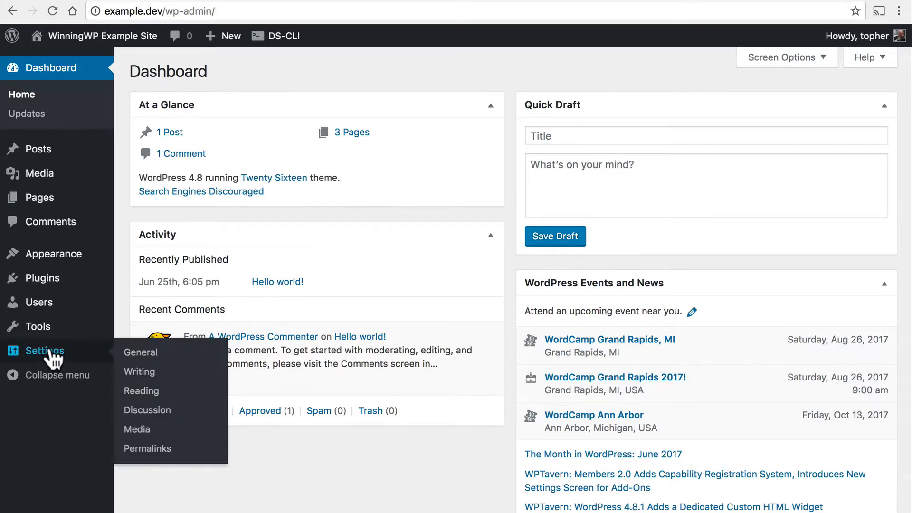
mouse_move(141, 390)
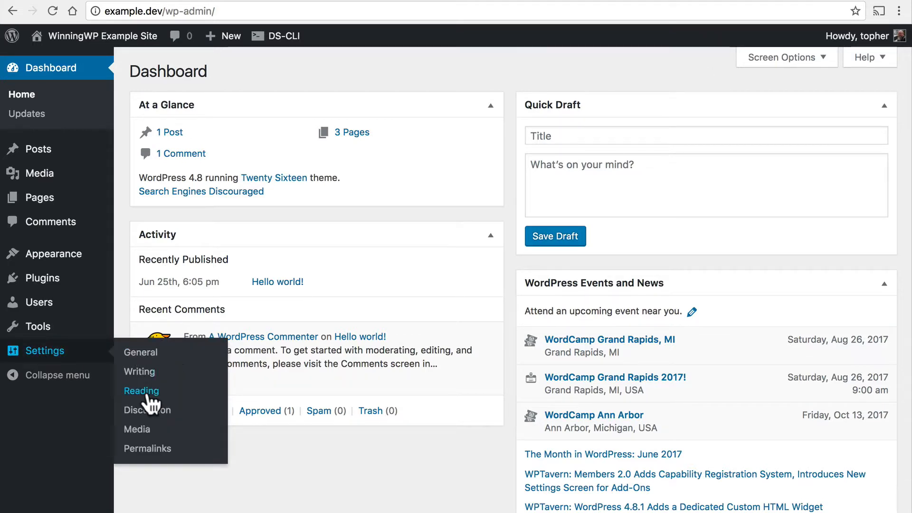
Go to the Reading settings page with front page and search visibility options
click(140, 390)
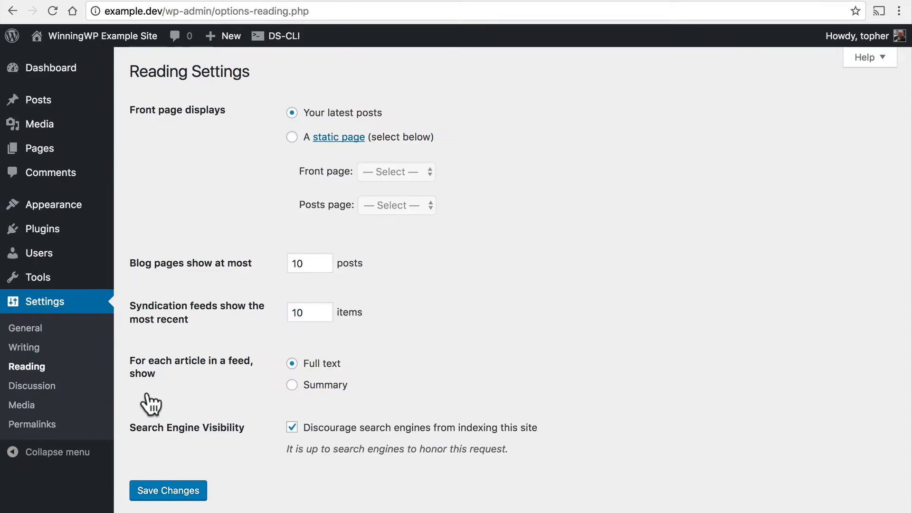
mouse_move(177, 450)
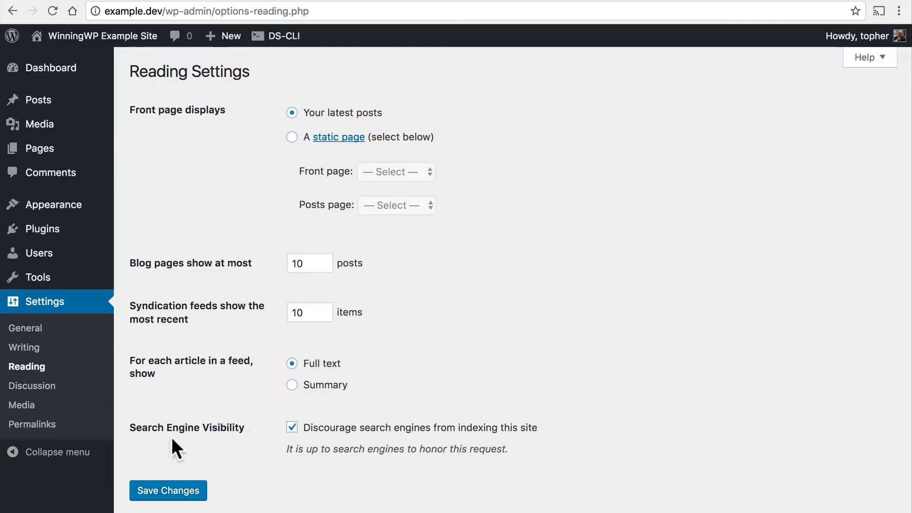
mouse_move(217, 450)
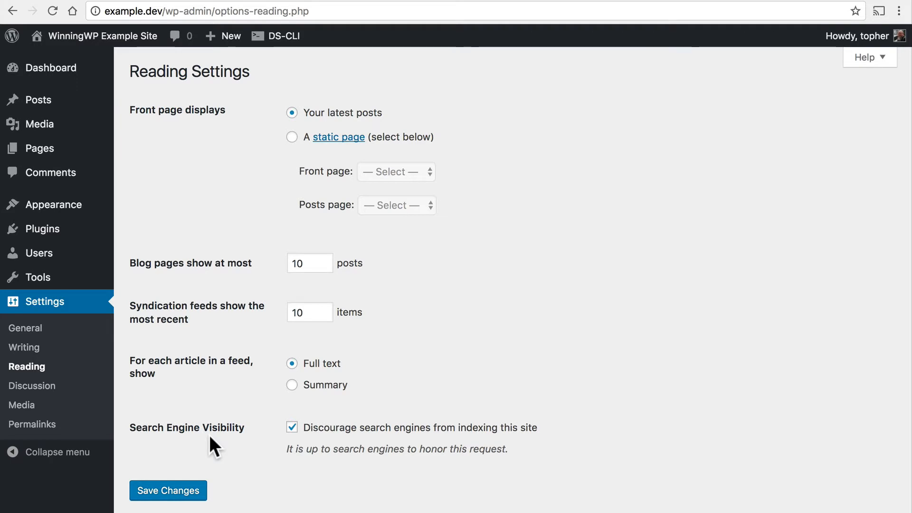
mouse_move(25, 327)
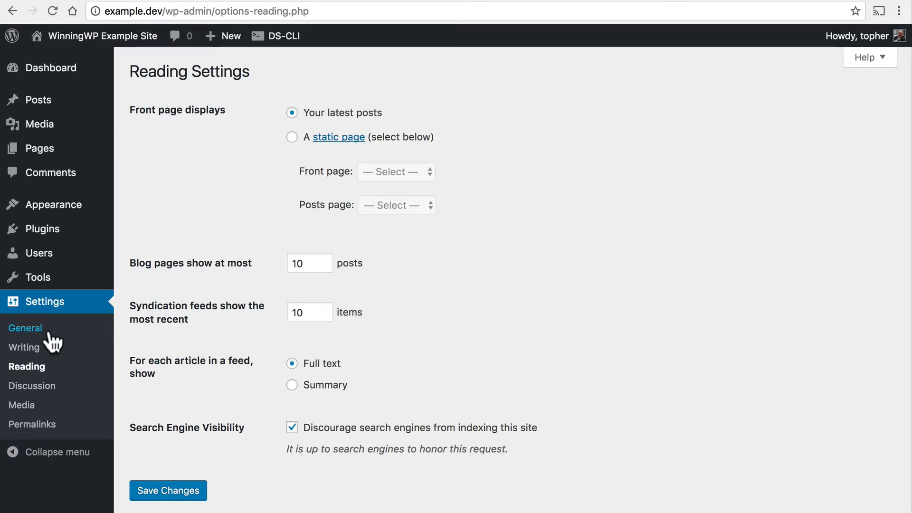
Review the General settings from site title down to Week Starts On
click(26, 328)
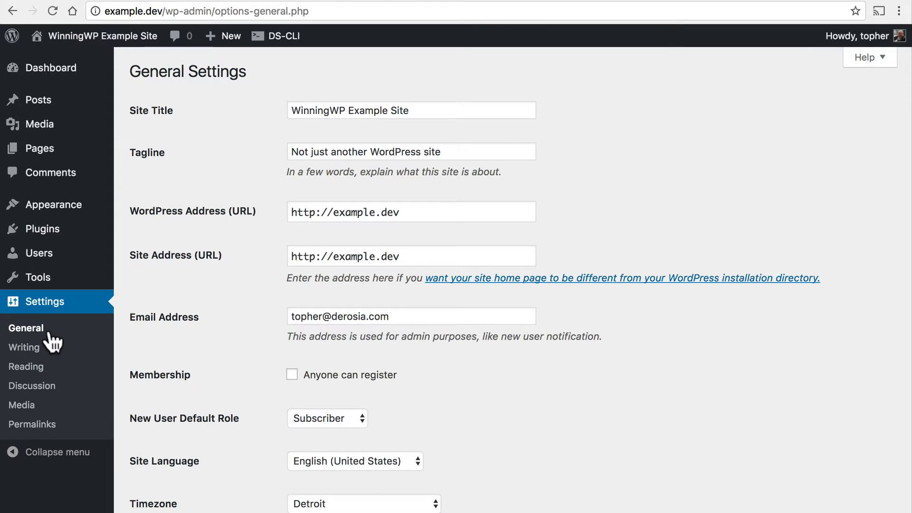
mouse_move(441, 110)
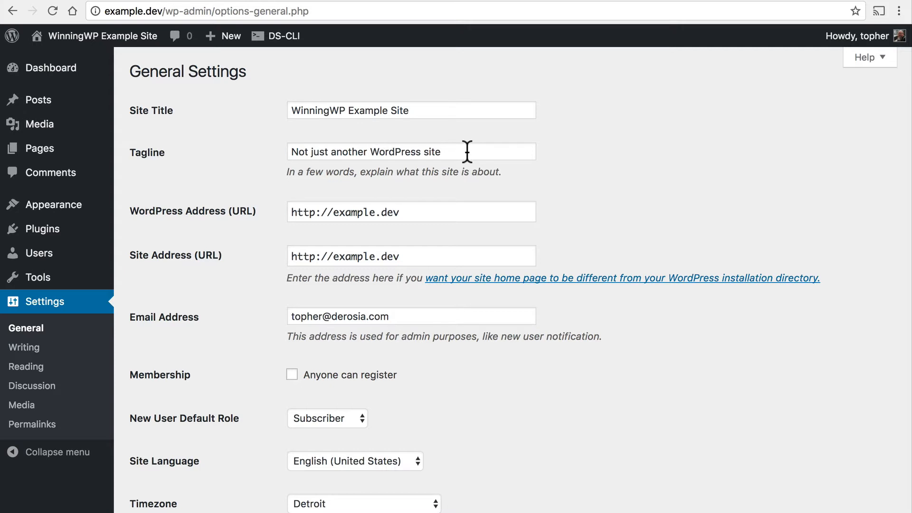
scroll(down, 3)
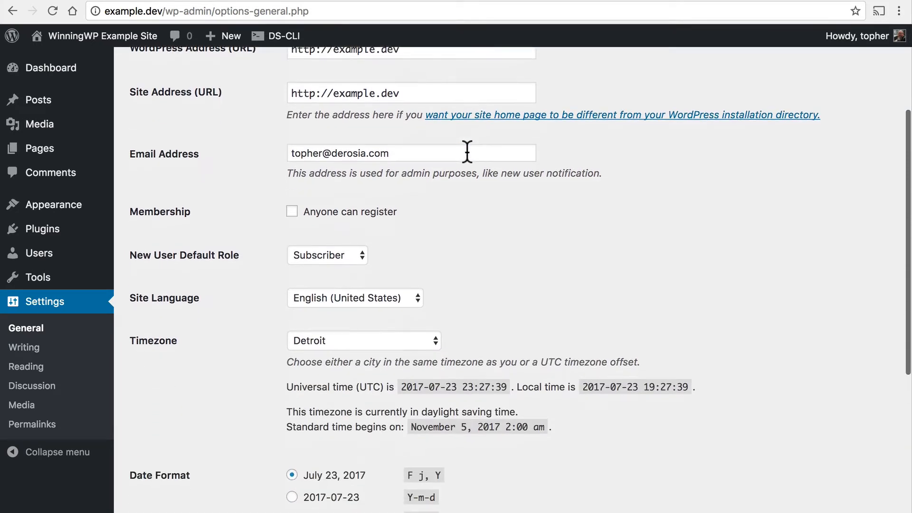
scroll(down, 3)
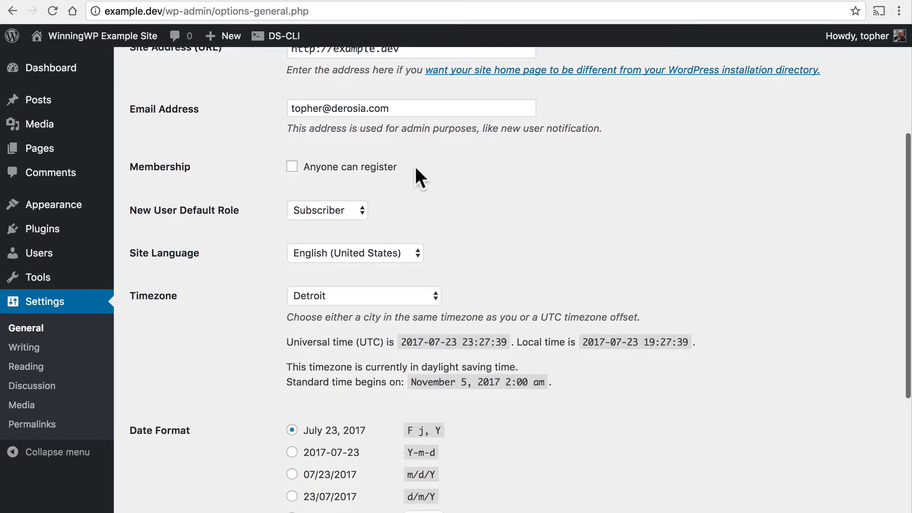
scroll(down, 3)
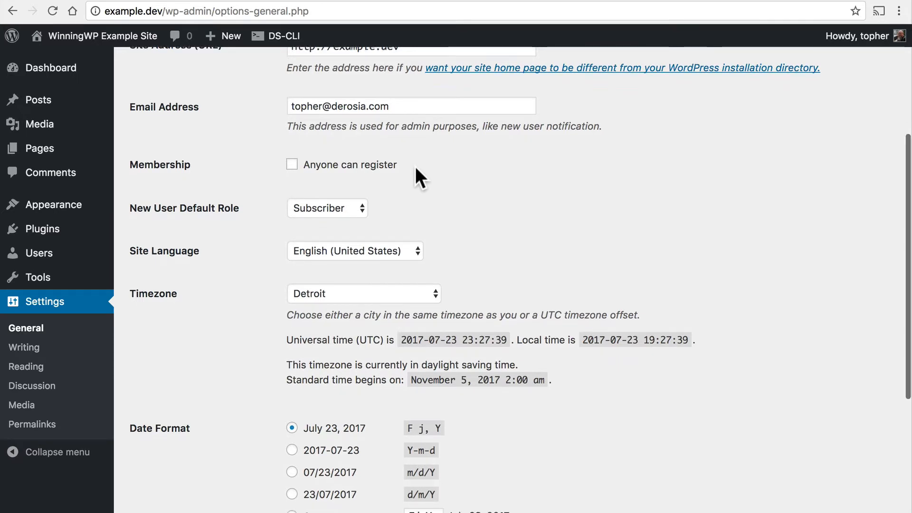
scroll(down, 3)
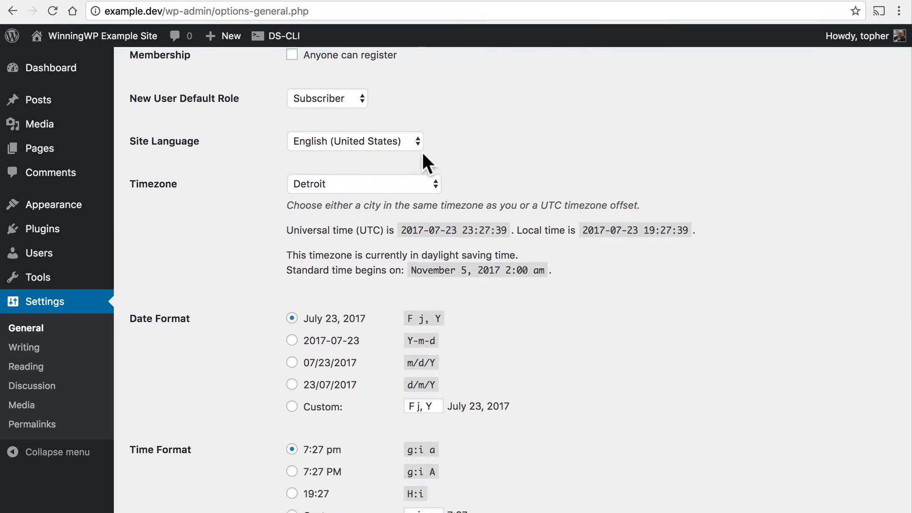
mouse_move(437, 191)
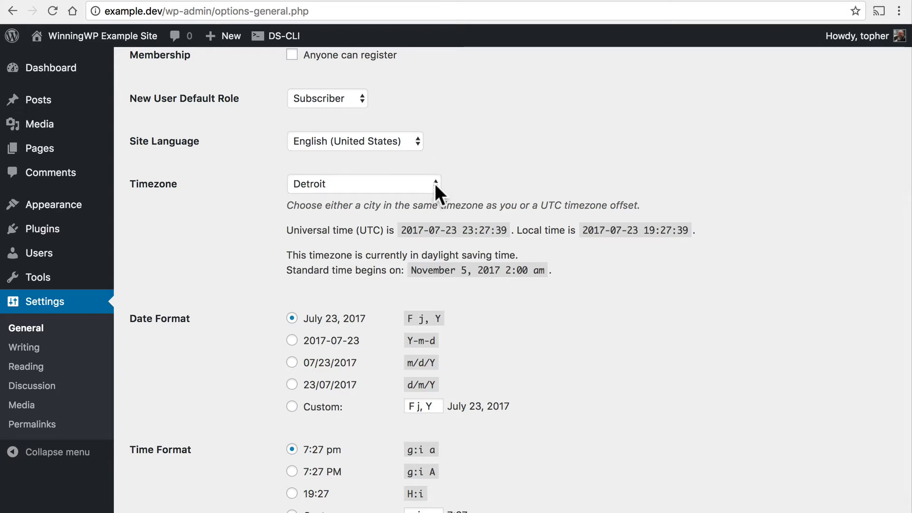
scroll(down, 3)
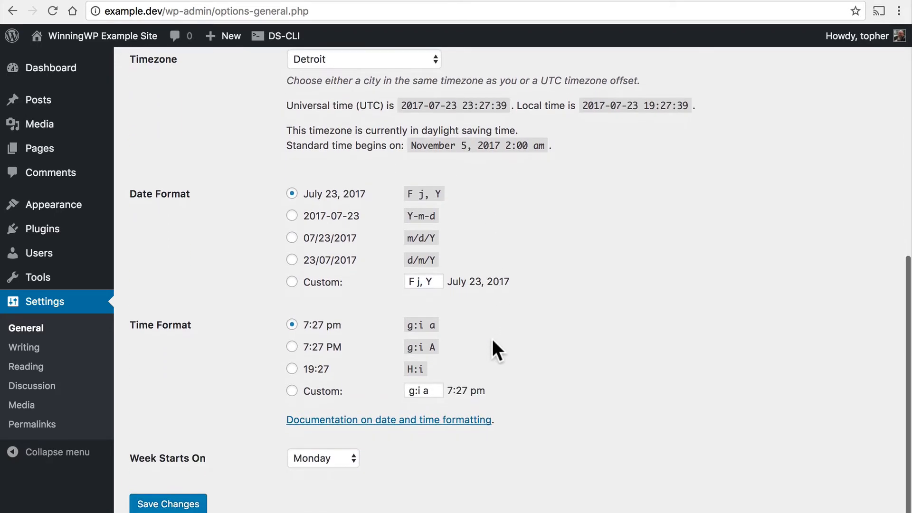
mouse_move(320, 352)
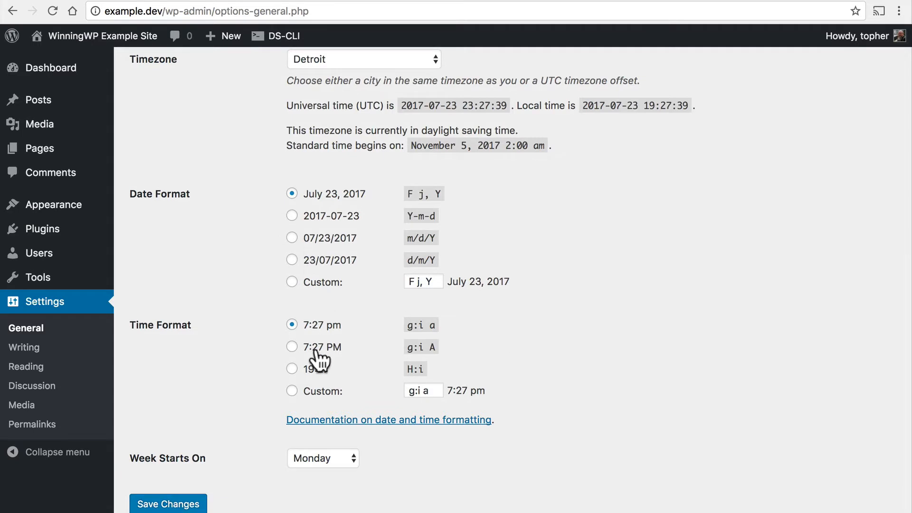
mouse_move(535, 489)
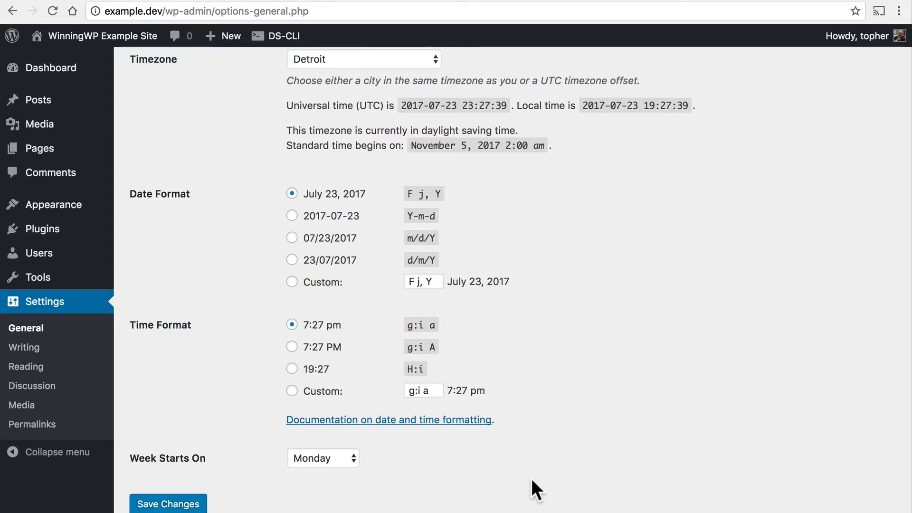
mouse_move(222, 449)
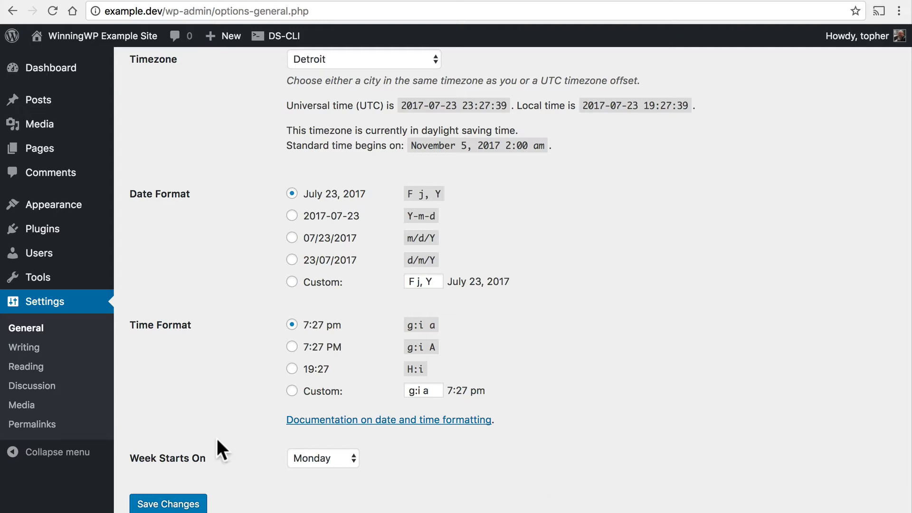
mouse_move(32, 386)
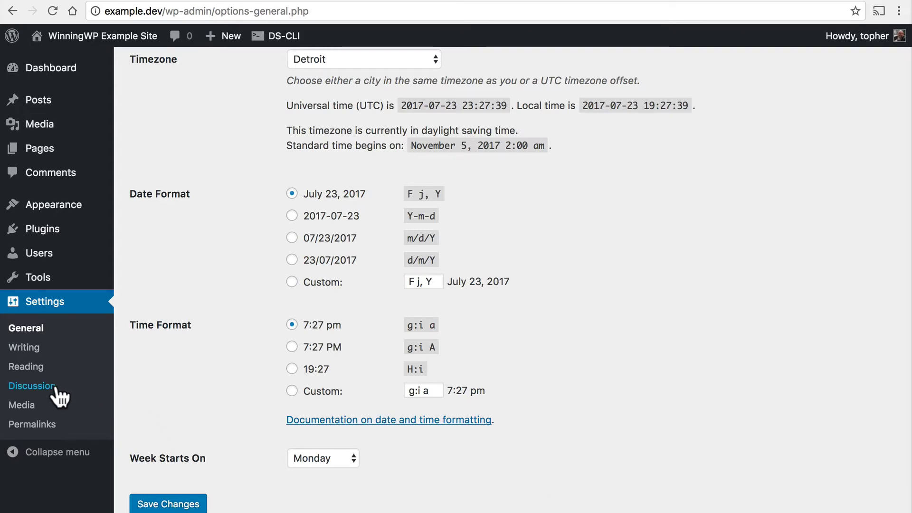
Go to the Discussion settings page with comment and notification options
click(31, 386)
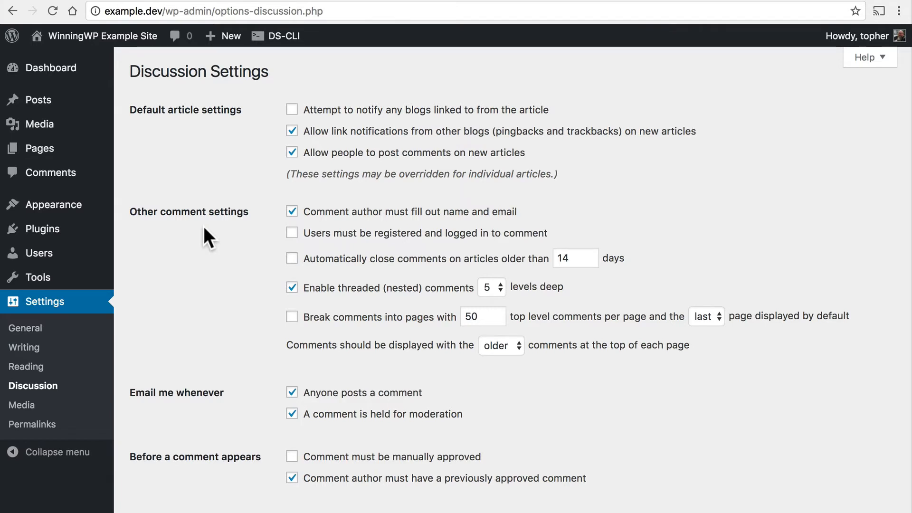
mouse_move(237, 211)
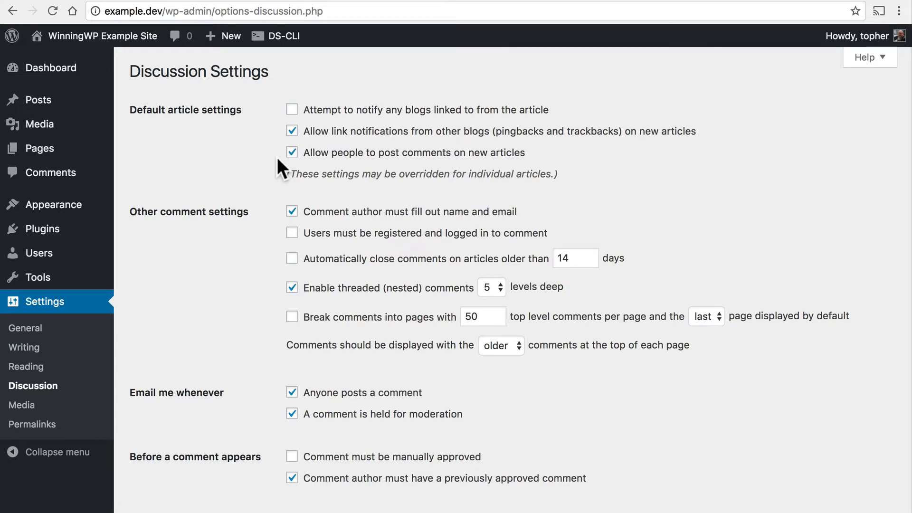
mouse_move(119, 411)
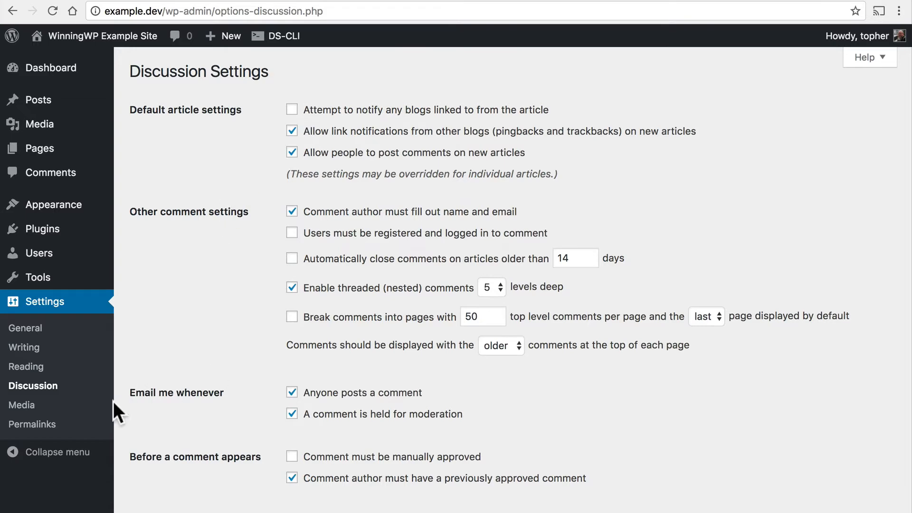
mouse_move(33, 424)
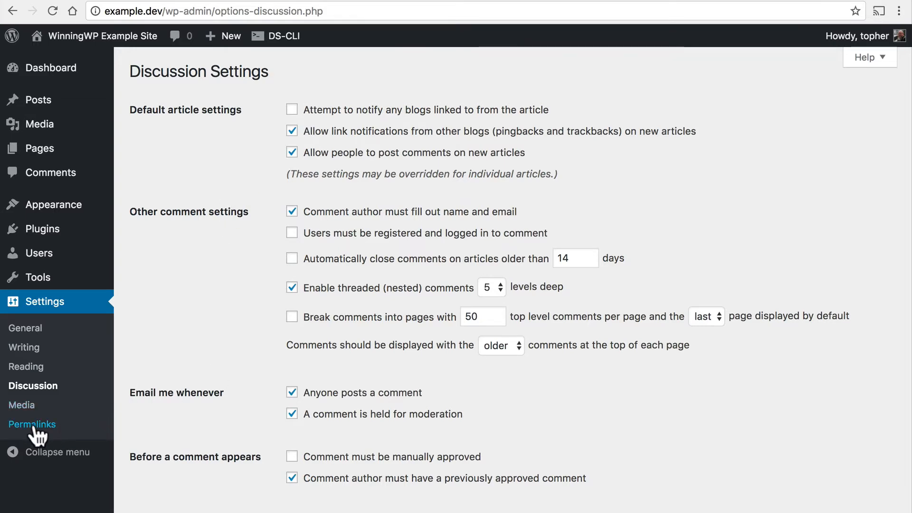
click(32, 423)
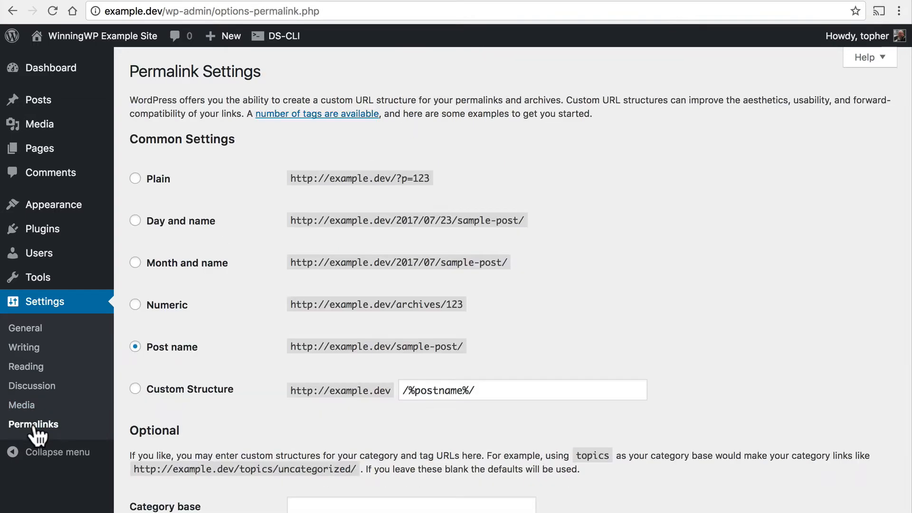
mouse_move(162, 317)
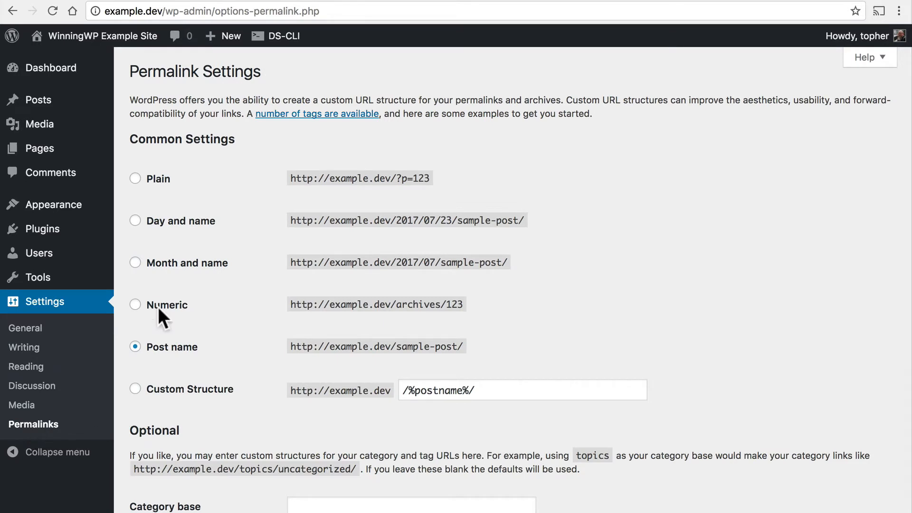
mouse_move(441, 181)
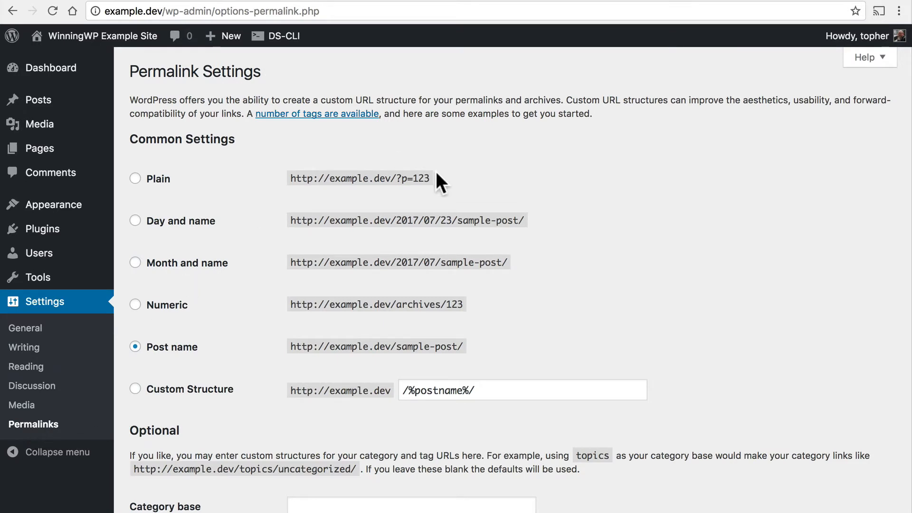
mouse_move(499, 297)
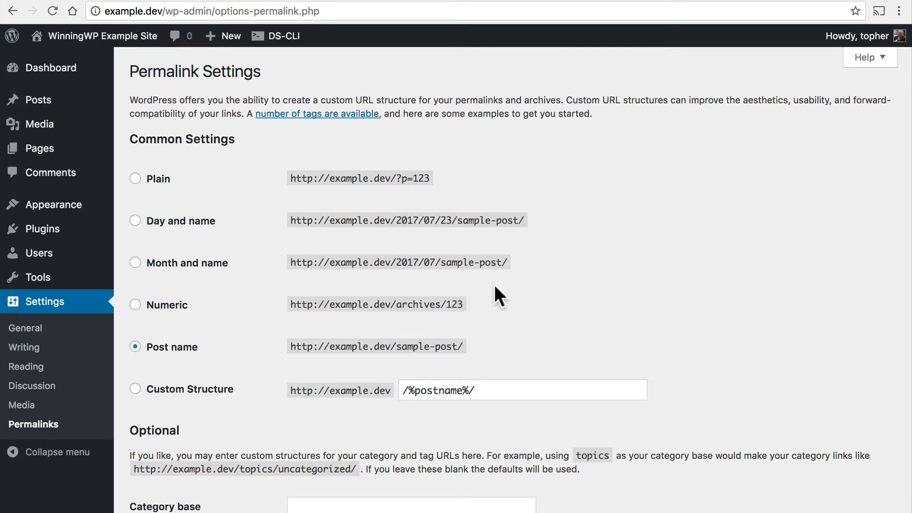
mouse_move(485, 333)
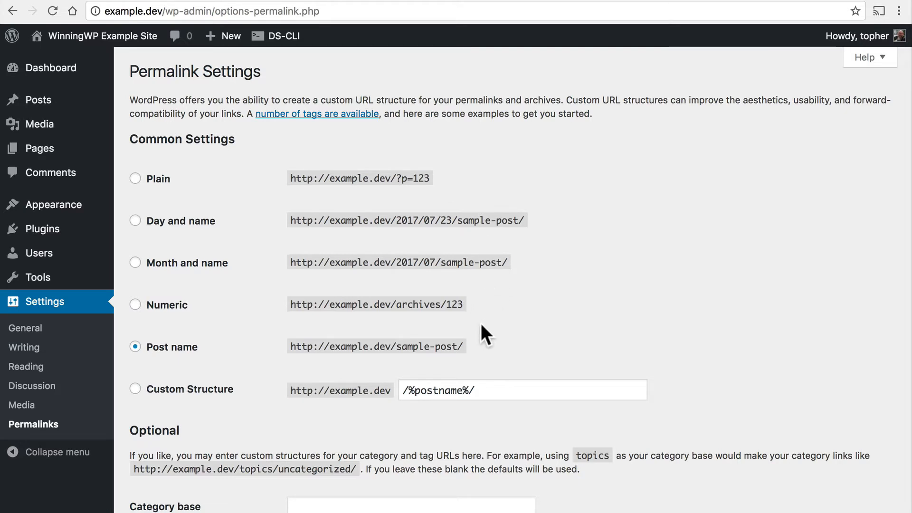
mouse_move(452, 331)
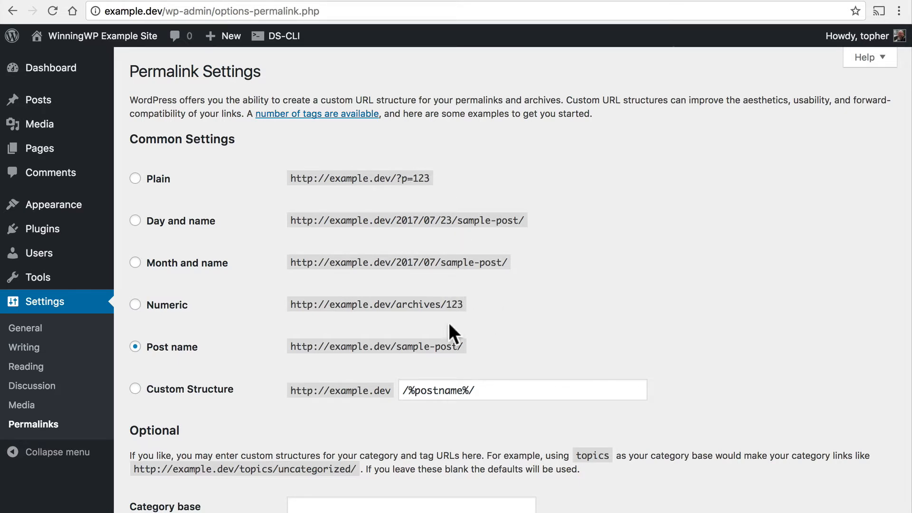
mouse_move(436, 191)
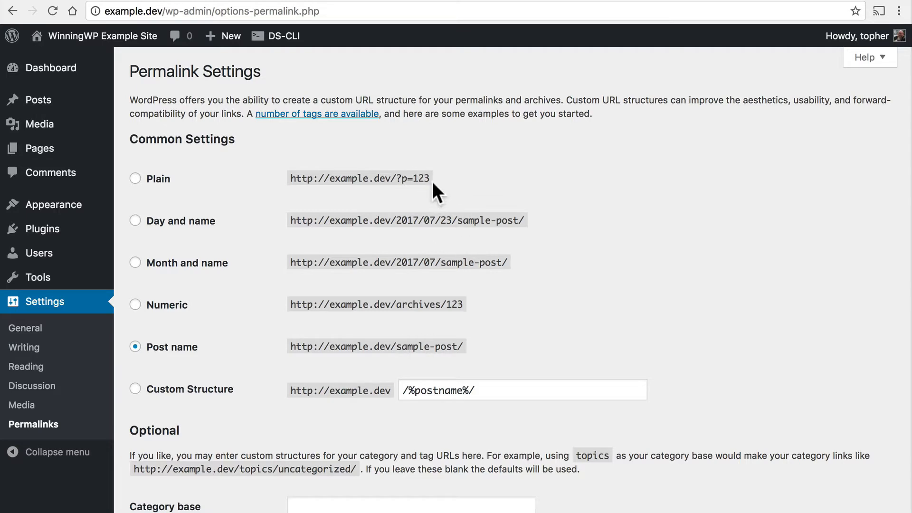
mouse_move(444, 189)
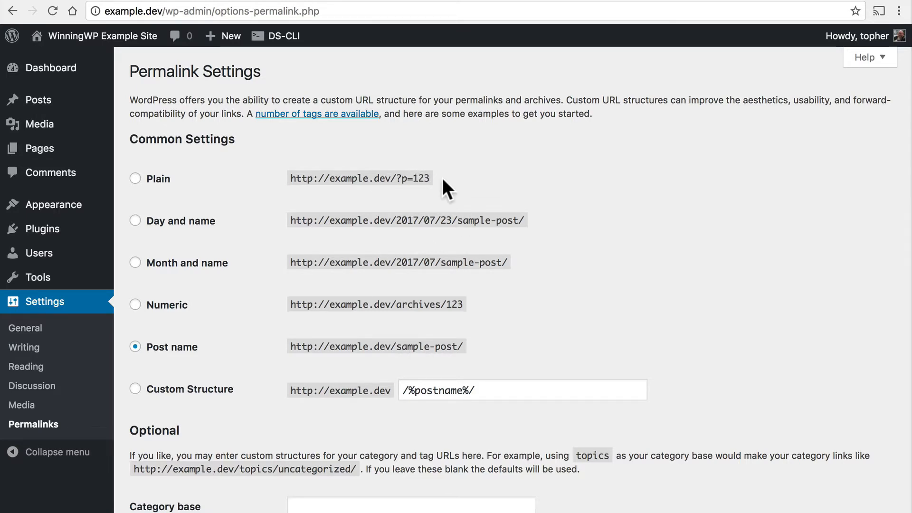
mouse_move(422, 216)
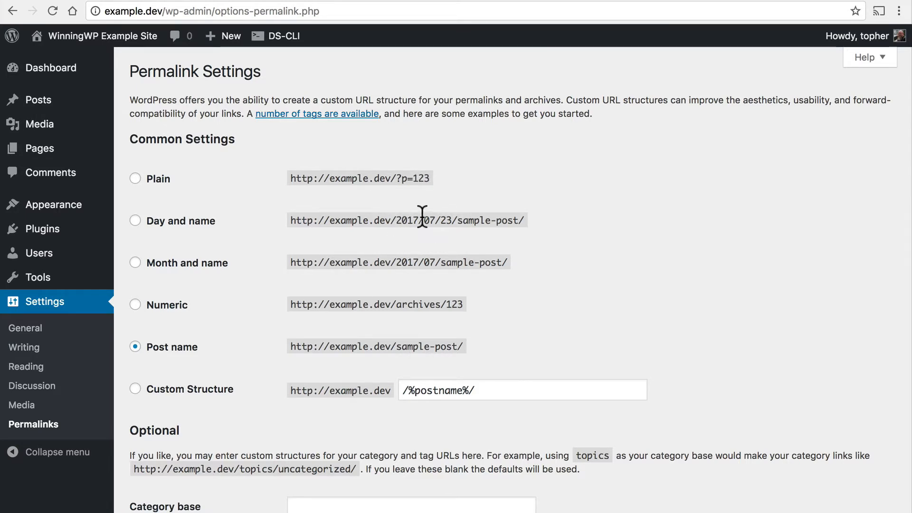
mouse_move(478, 220)
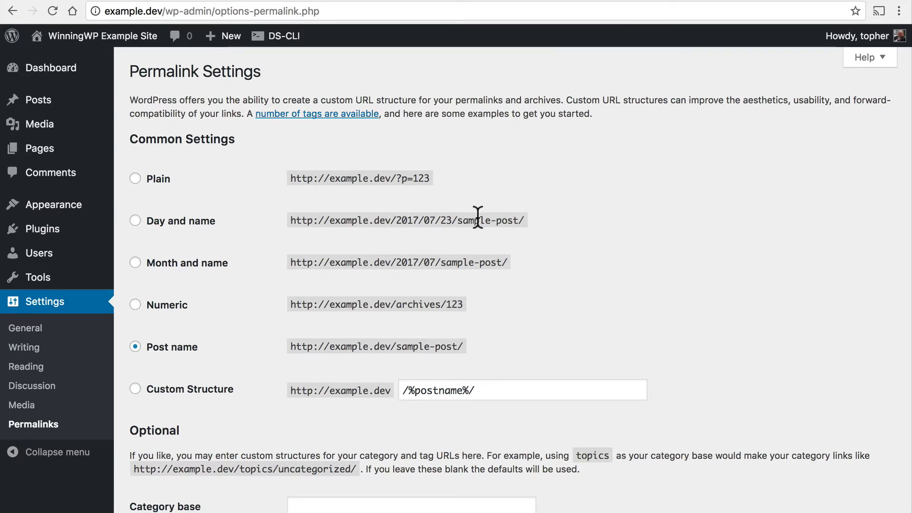
mouse_move(428, 262)
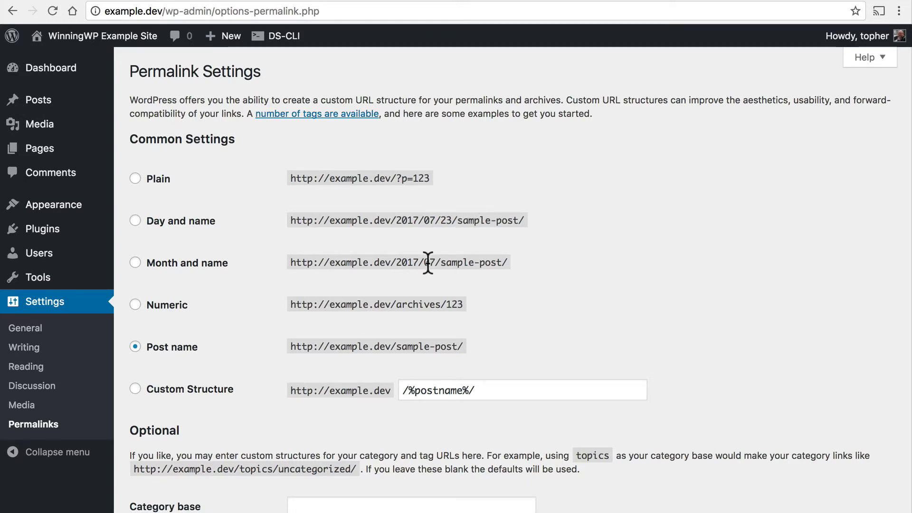
mouse_move(392, 304)
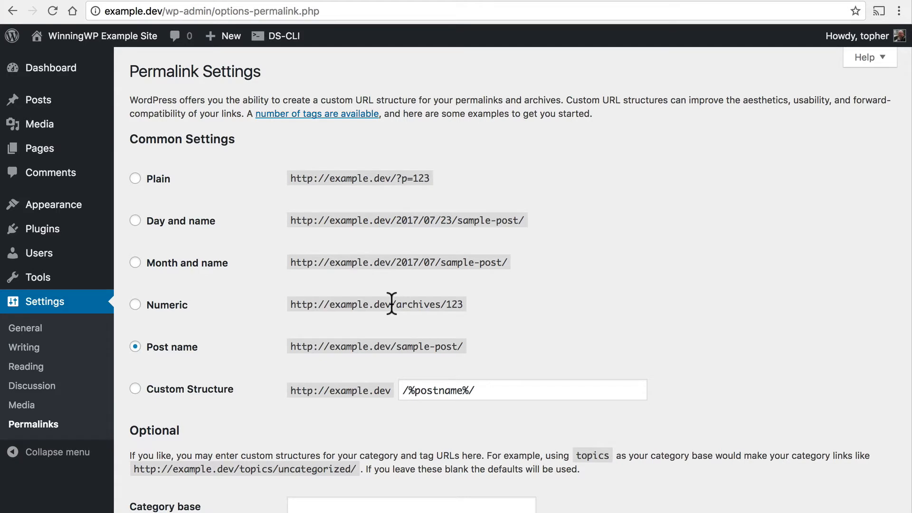
mouse_move(432, 304)
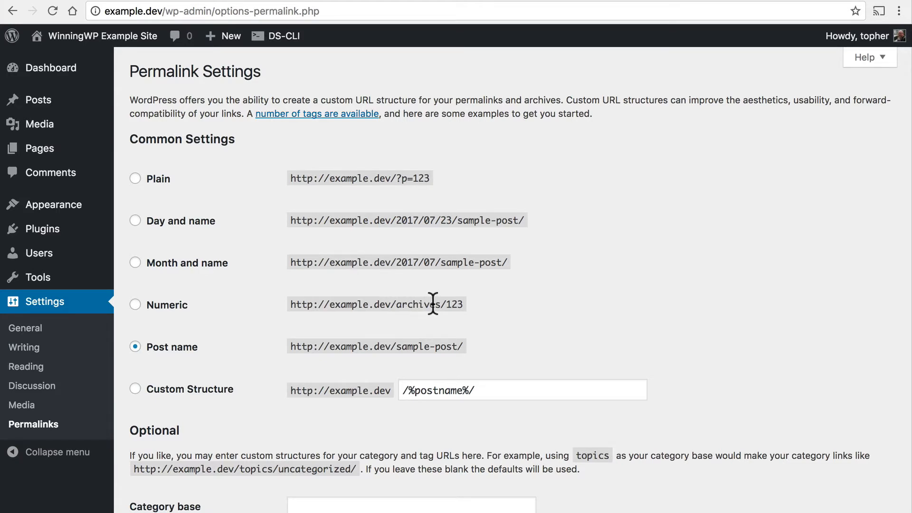
mouse_move(477, 358)
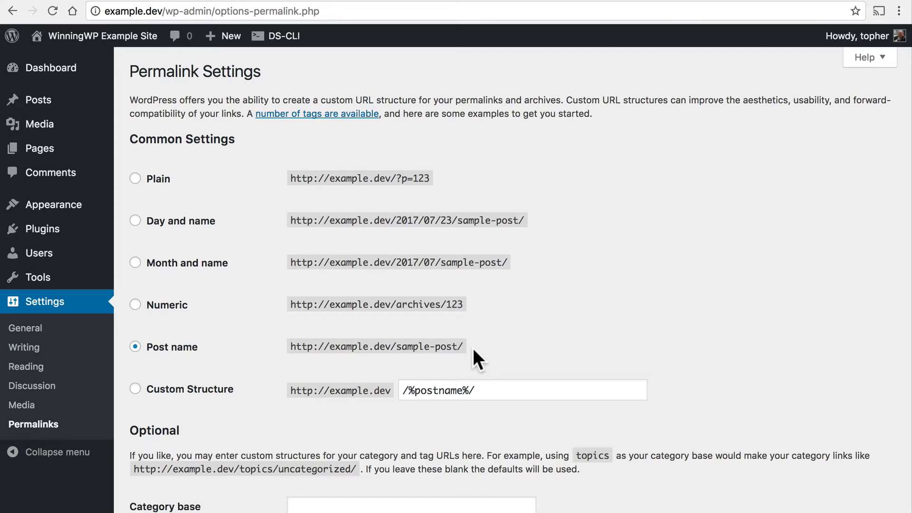
mouse_move(210, 378)
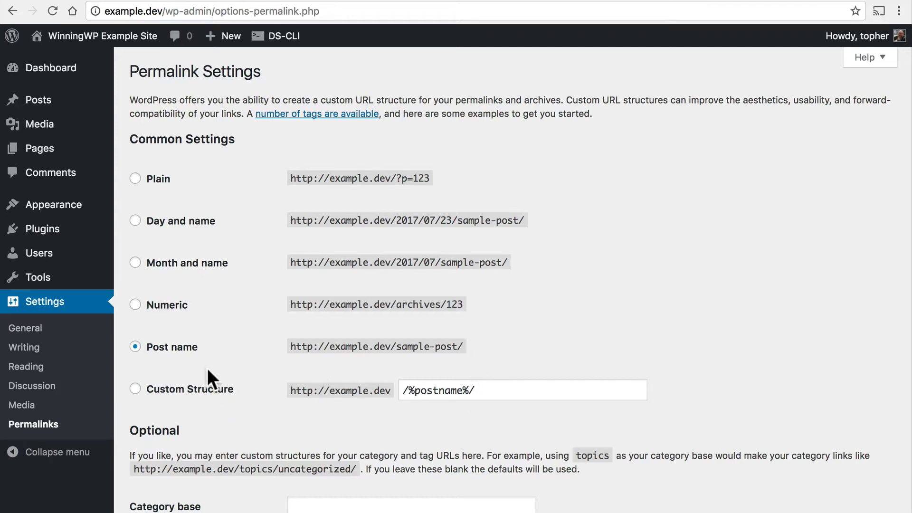
click(135, 388)
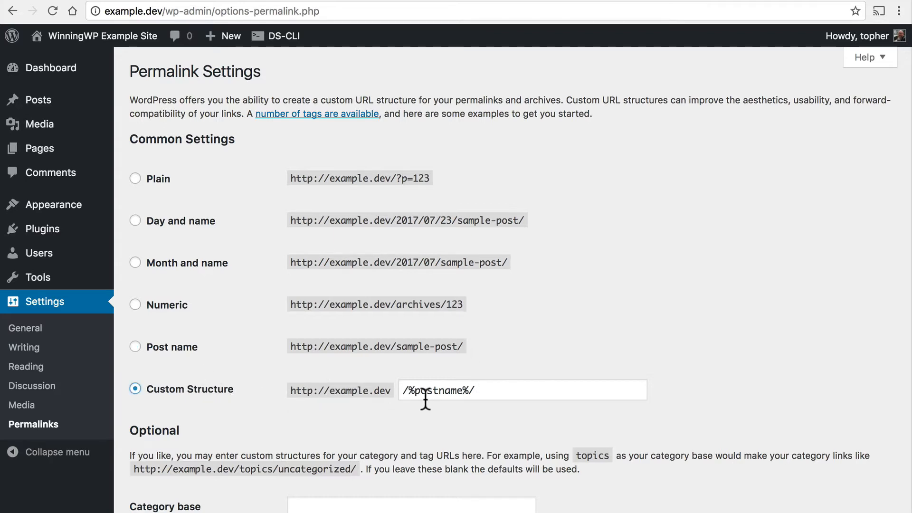
mouse_move(203, 326)
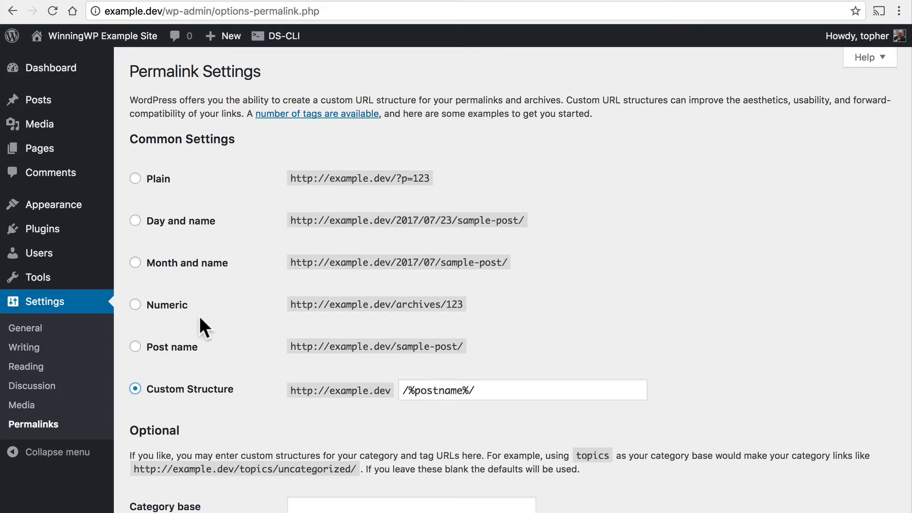
click(135, 304)
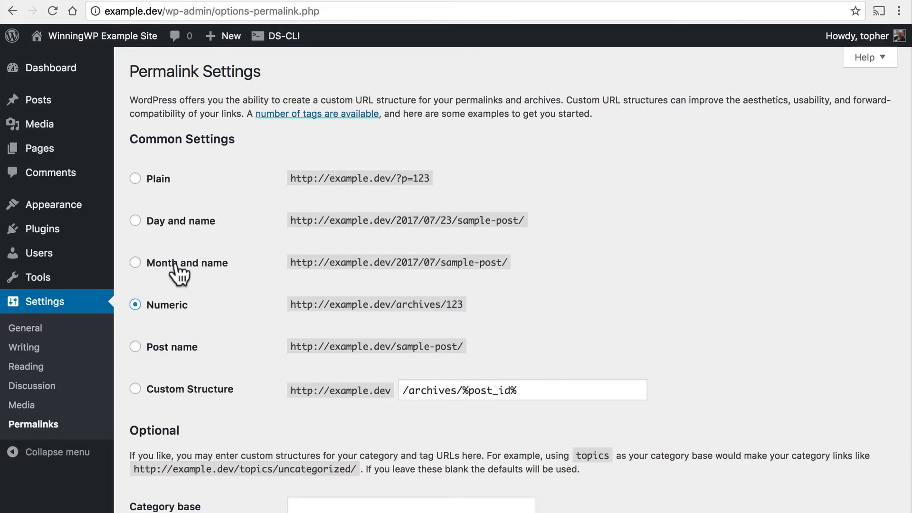
click(135, 220)
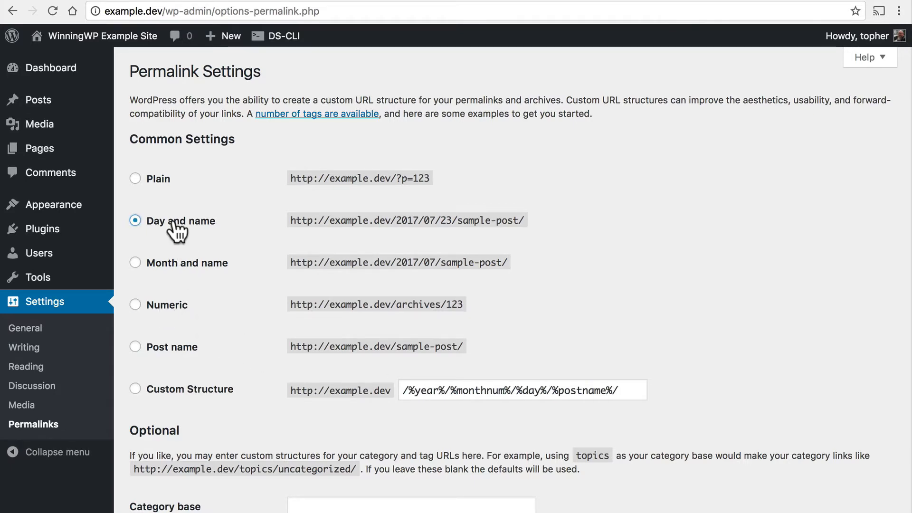
click(134, 347)
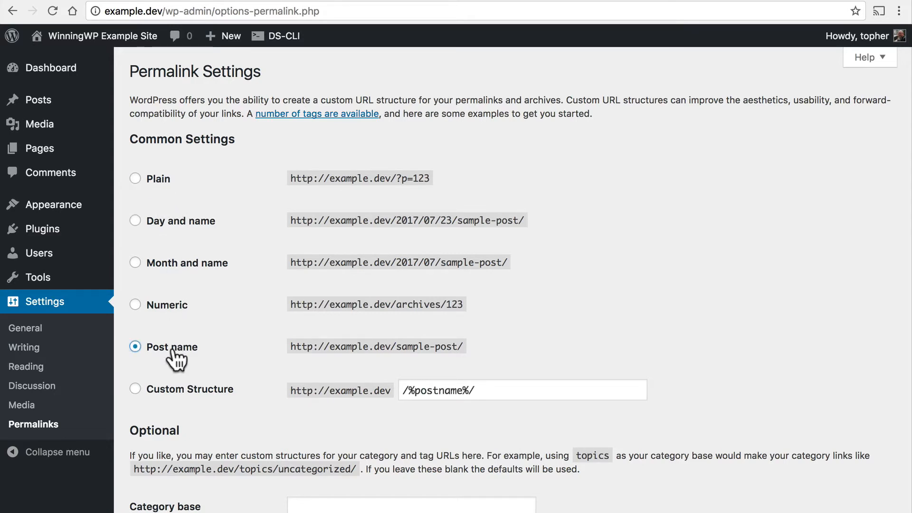
mouse_move(111, 137)
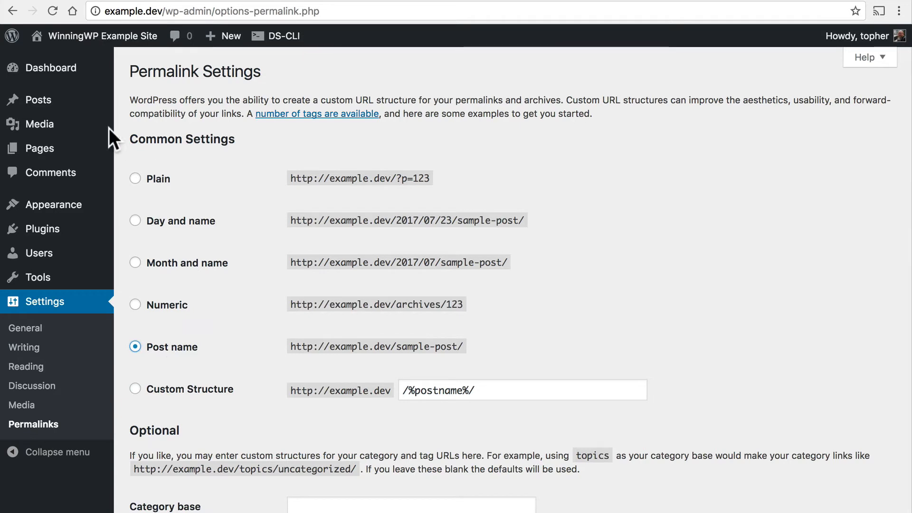
Trash the Hello world! post from All Posts, then review the Comments list
click(39, 99)
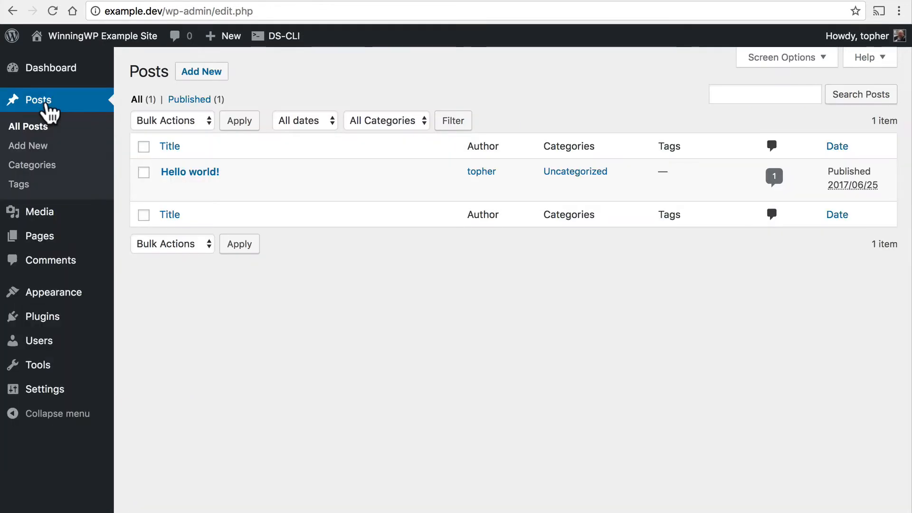
mouse_move(252, 183)
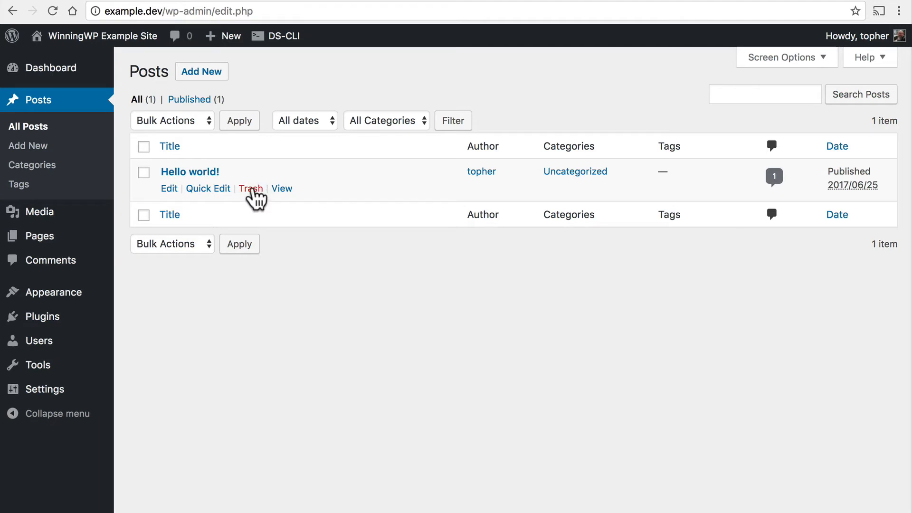
click(251, 188)
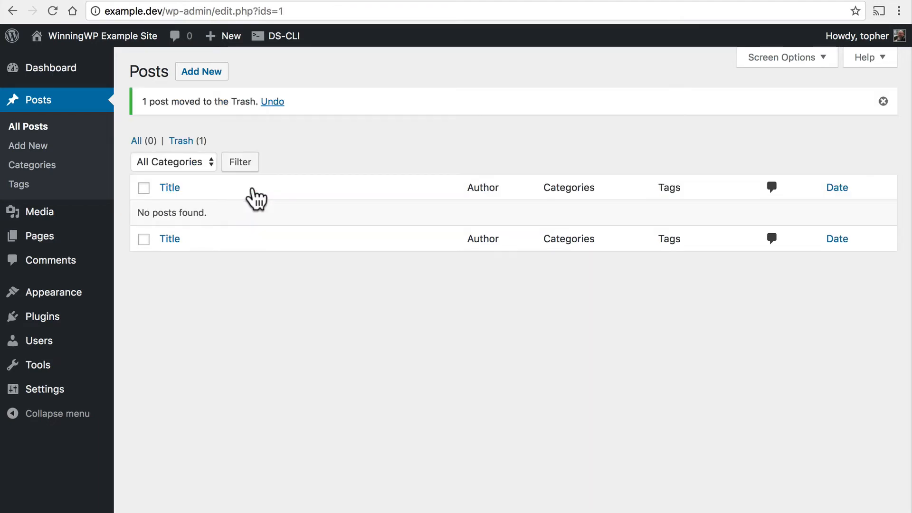
mouse_move(77, 157)
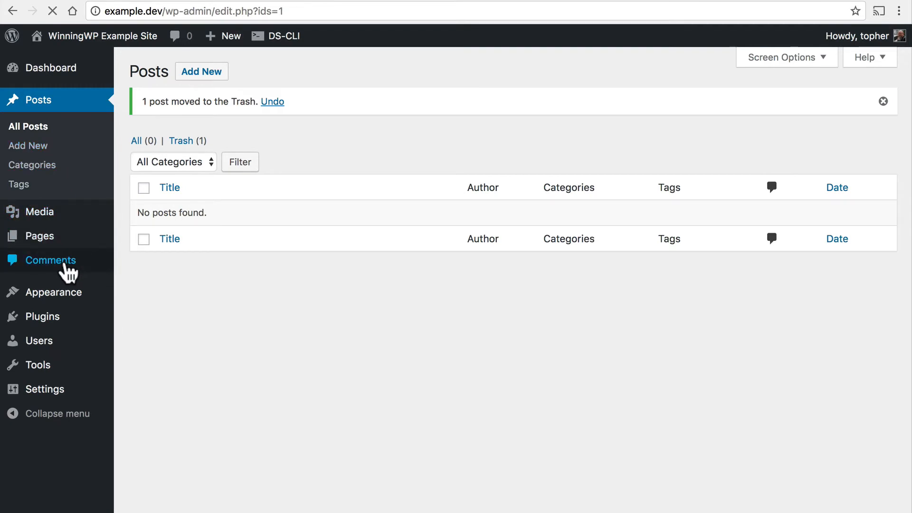
click(53, 259)
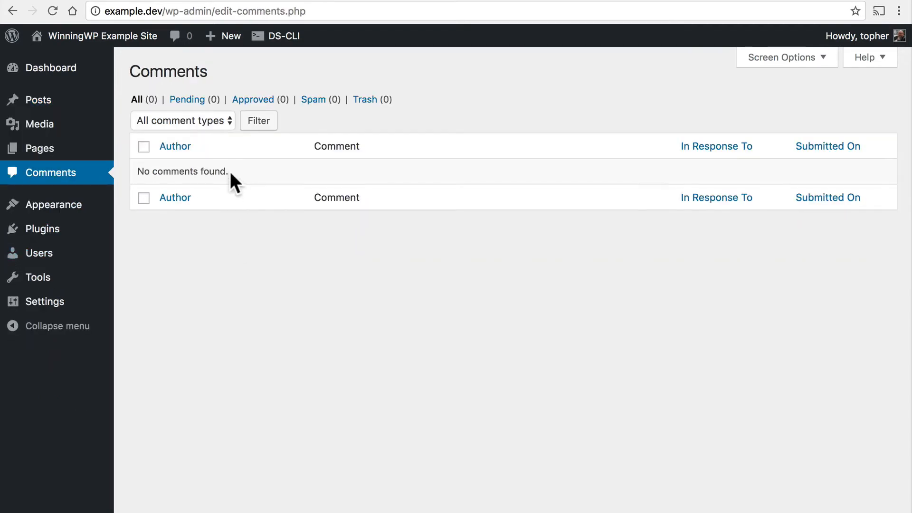
mouse_move(178, 173)
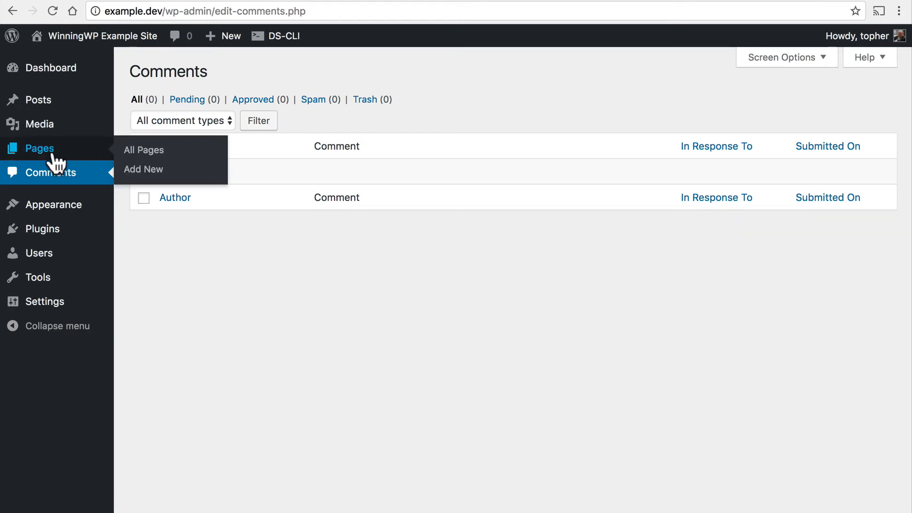
Trash the Sample Page, leaving only About Us and Contact Us
click(144, 150)
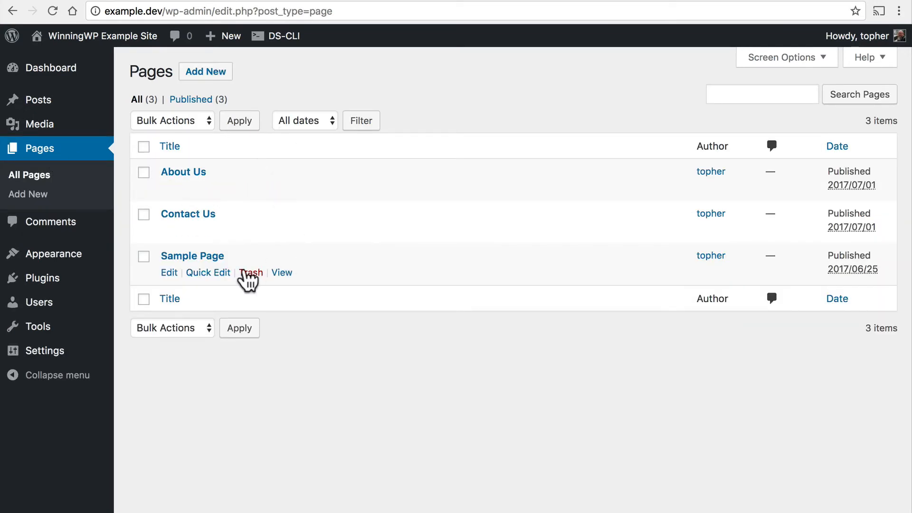
mouse_move(216, 272)
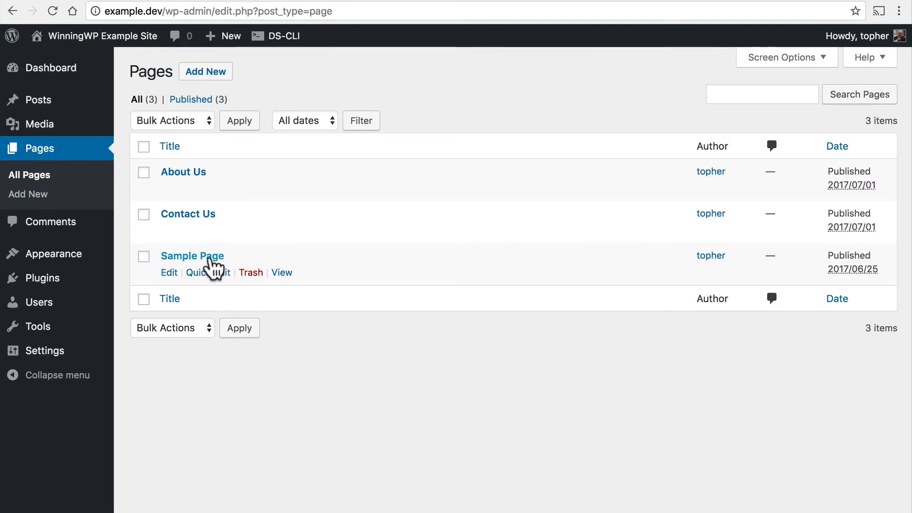
mouse_move(260, 185)
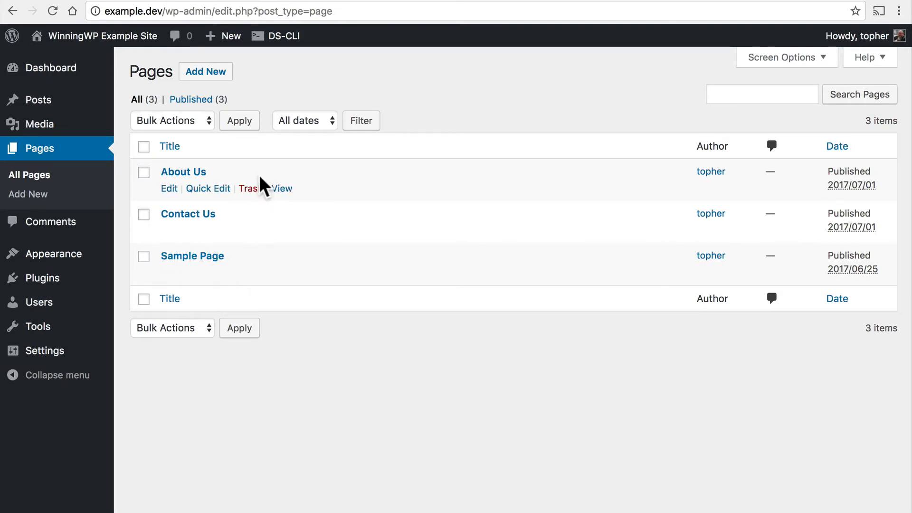
mouse_move(289, 279)
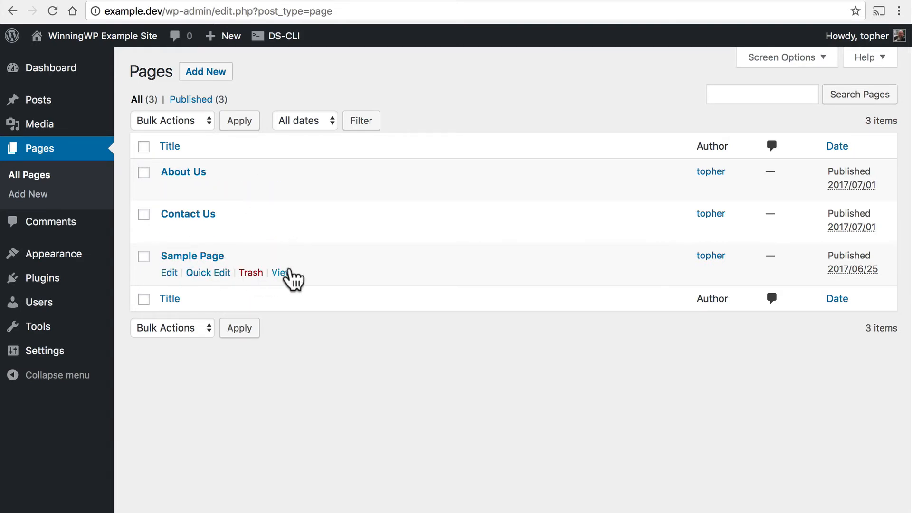
mouse_move(261, 301)
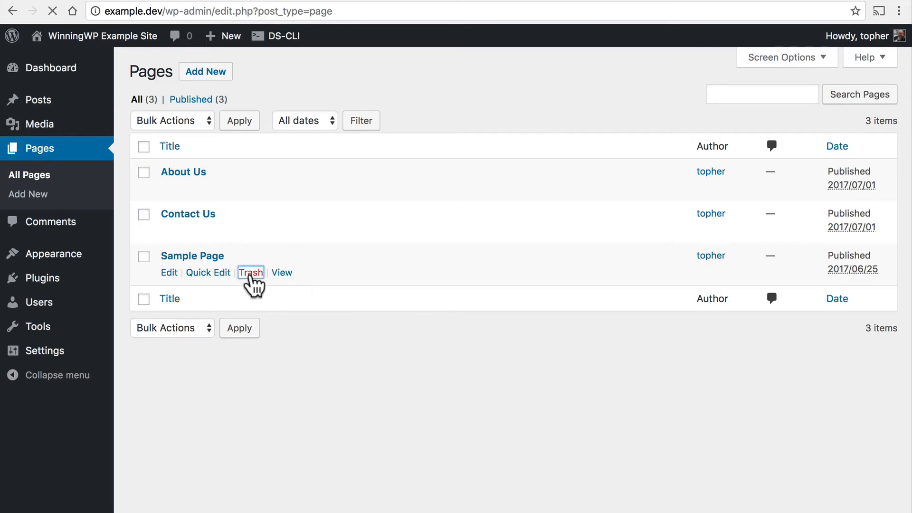
click(250, 273)
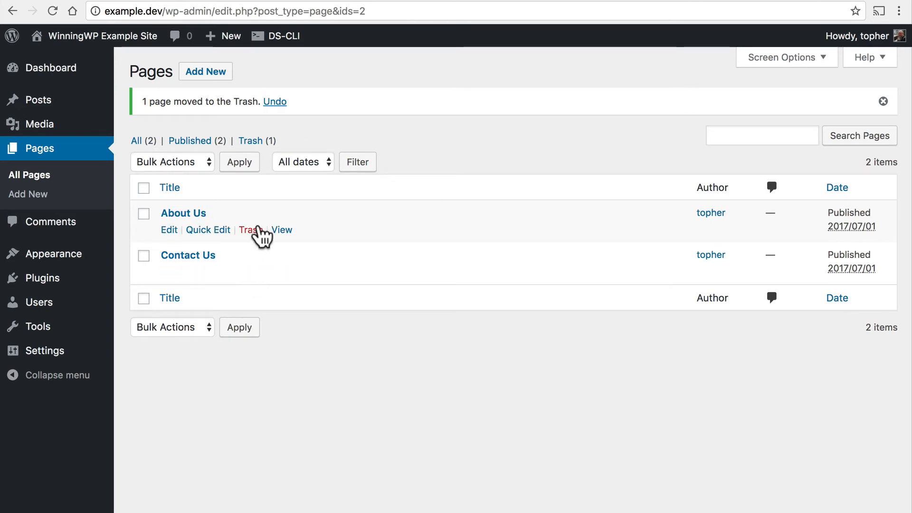
mouse_move(338, 238)
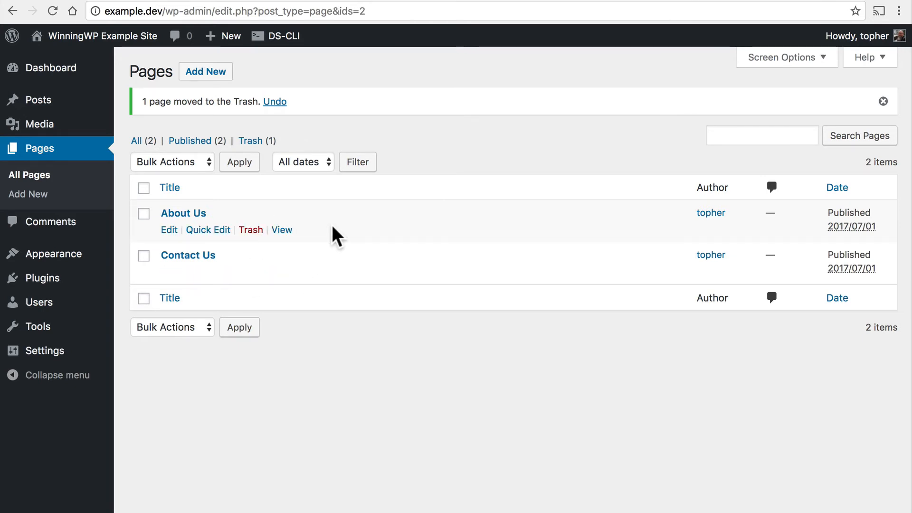
mouse_move(107, 252)
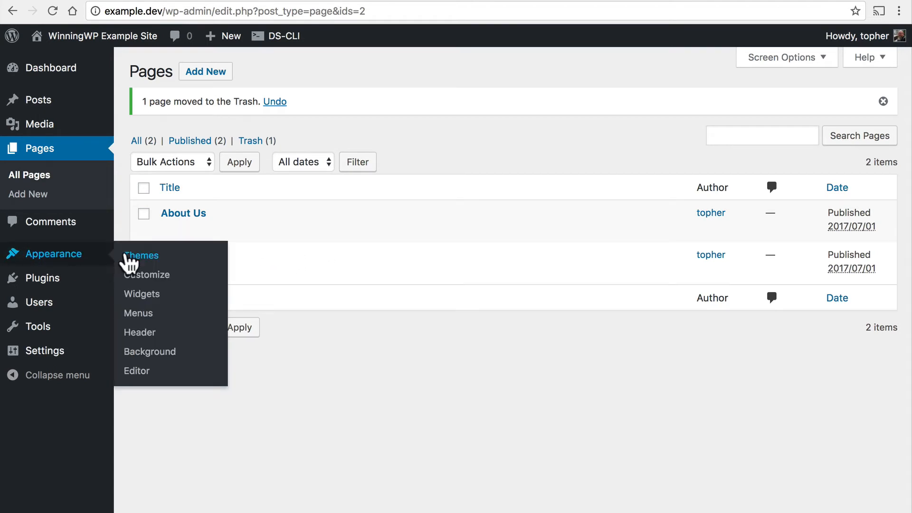
Delete the Halloween theme from Appearance > Themes via its Theme Details
click(140, 256)
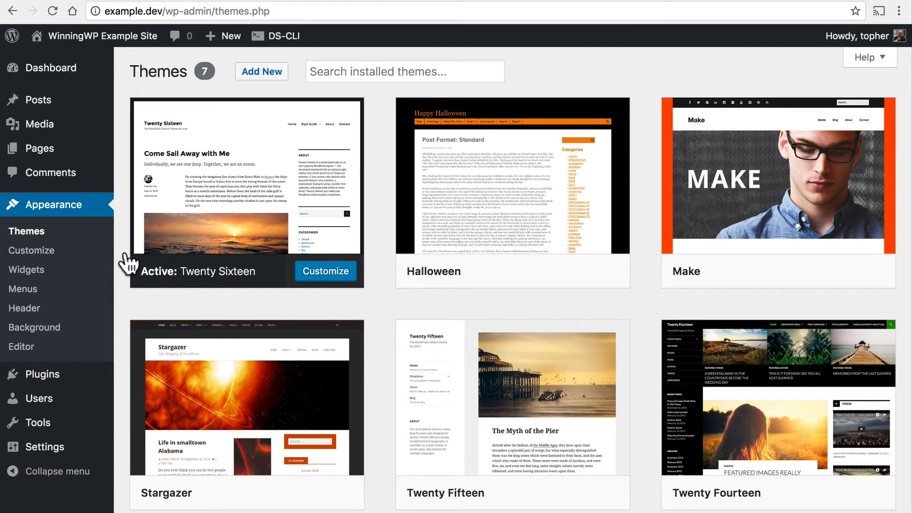
mouse_move(512, 181)
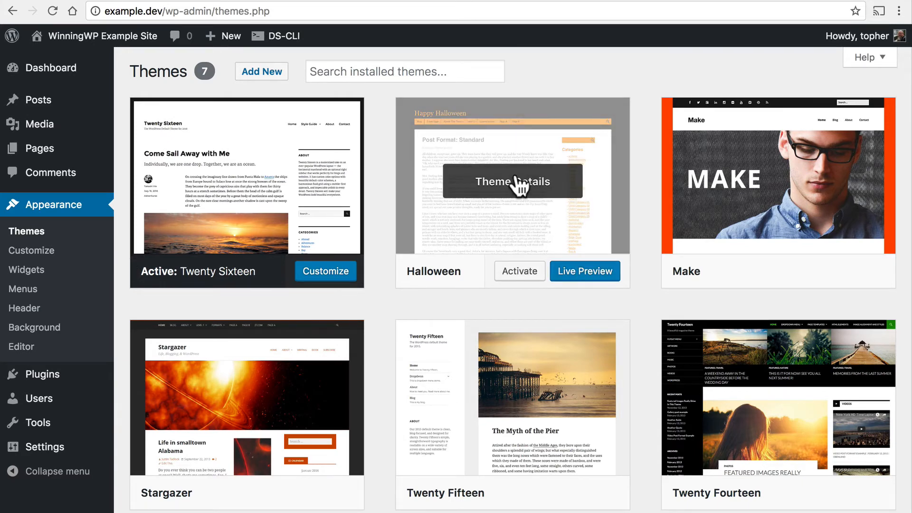
click(511, 182)
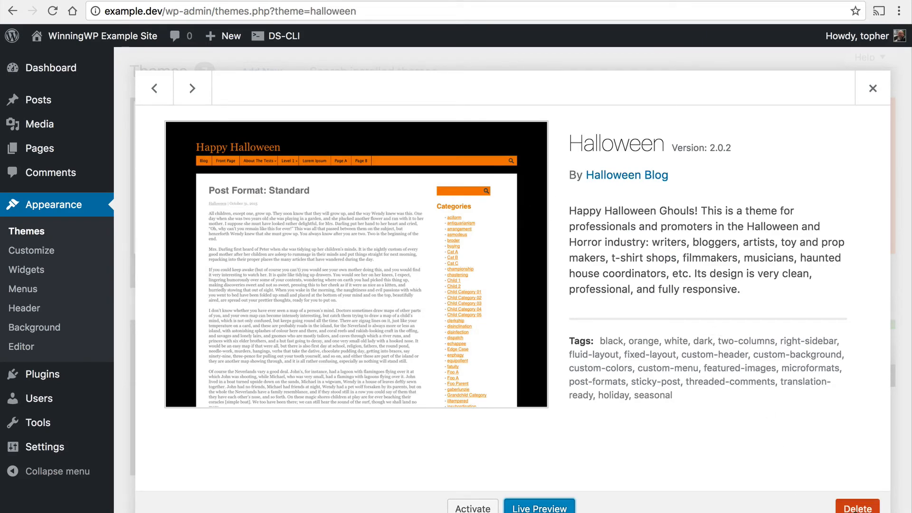
click(871, 88)
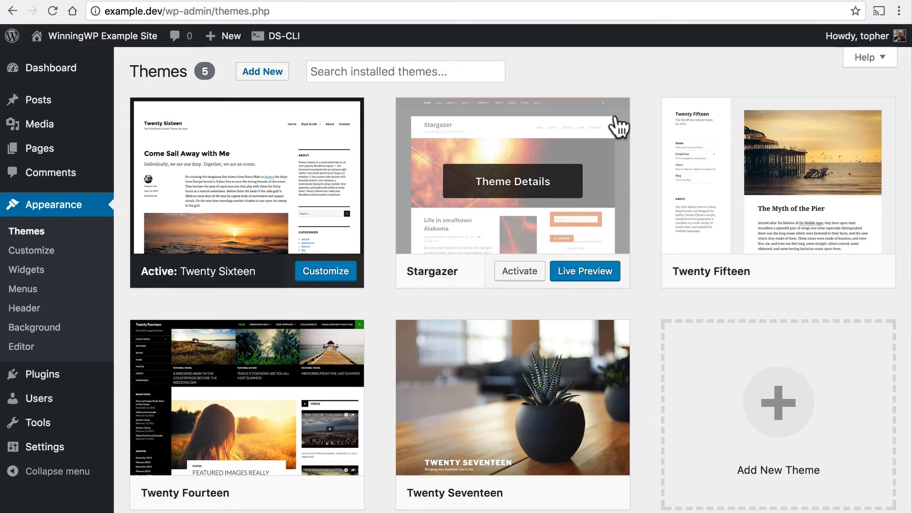
mouse_move(98, 382)
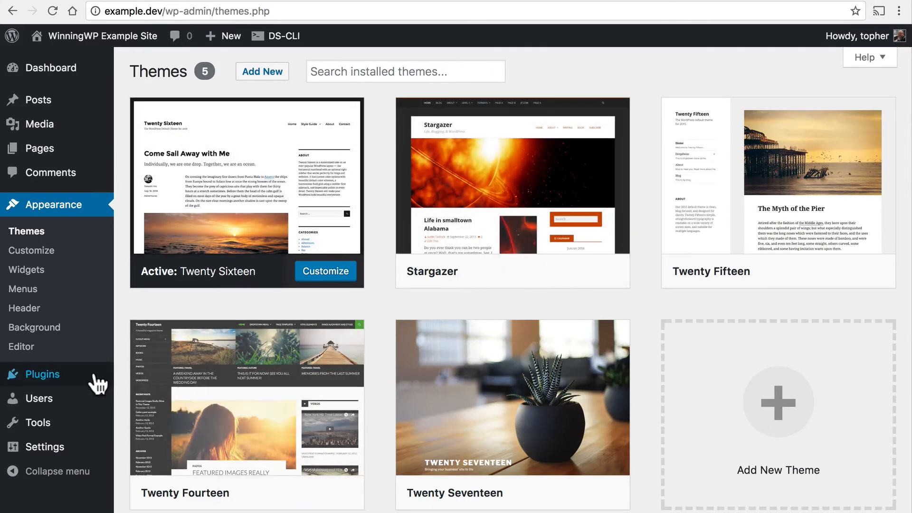
Bulk-delete Akismet Anti-Spam and Safe Redirect Manager with their data
click(45, 373)
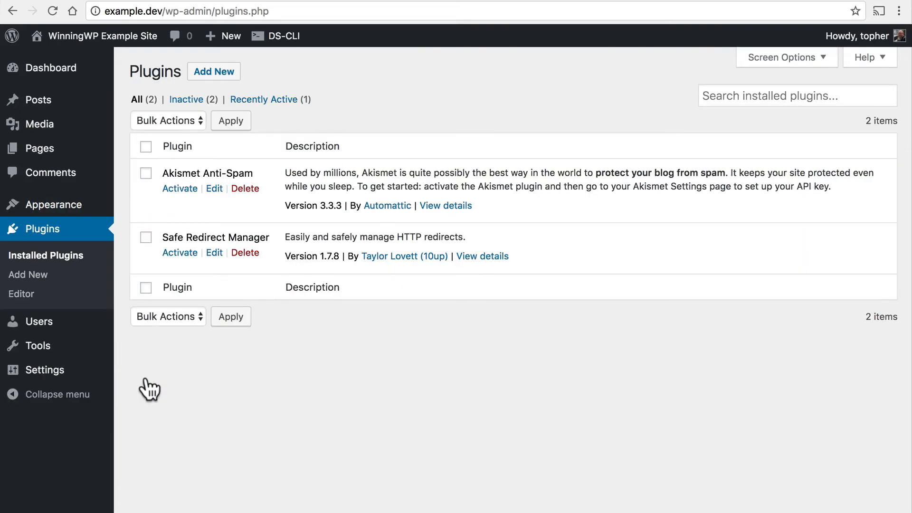
mouse_move(215, 215)
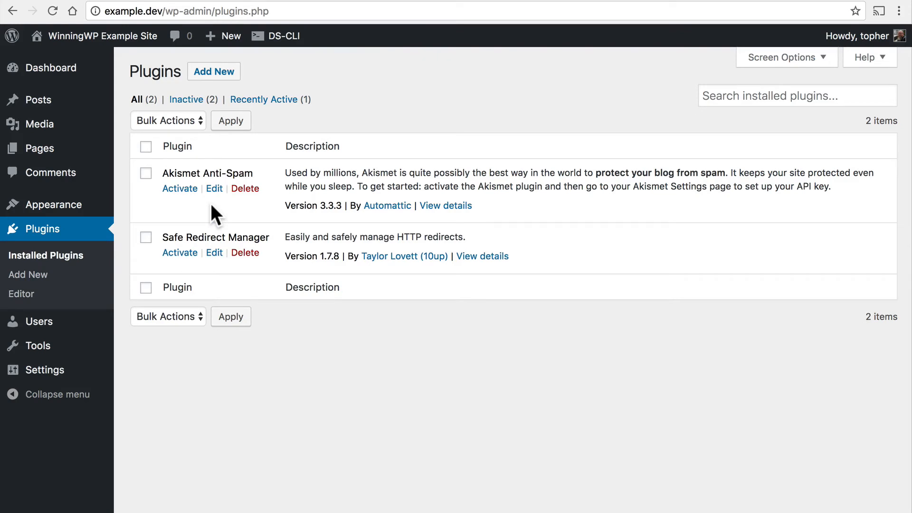
mouse_move(273, 153)
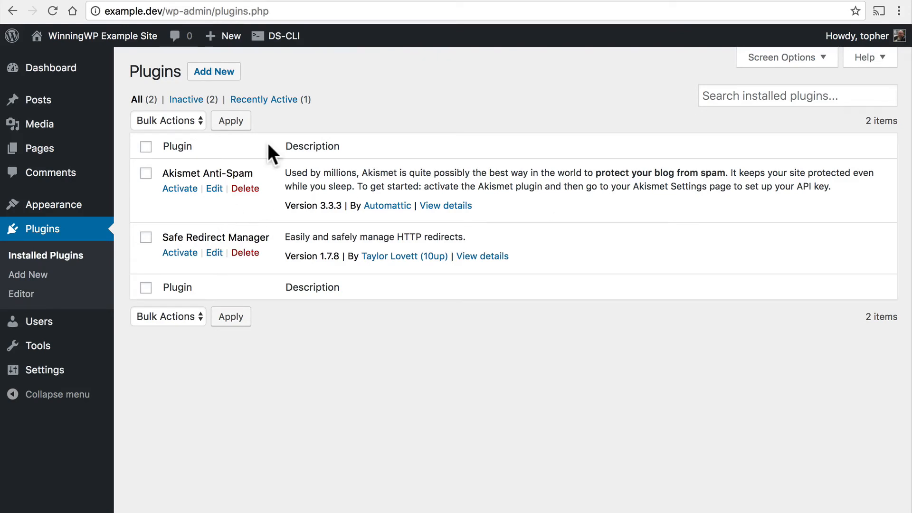
click(145, 146)
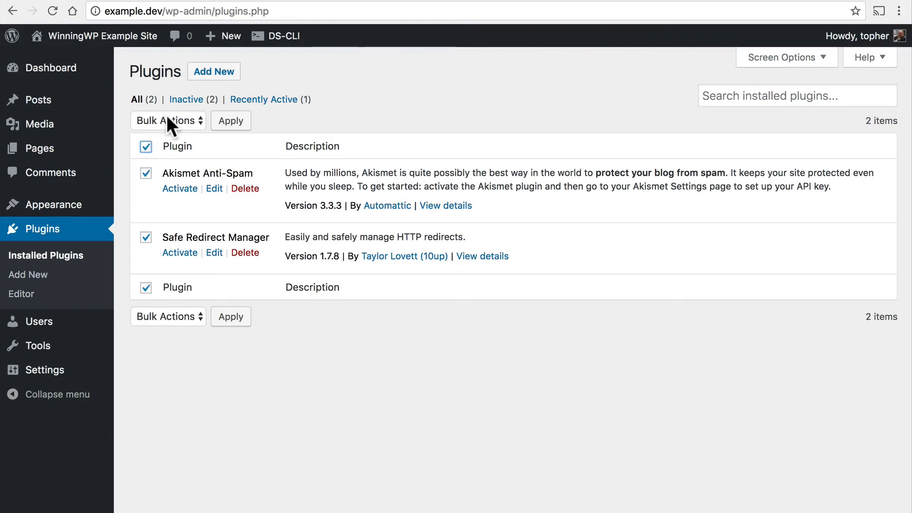
click(168, 120)
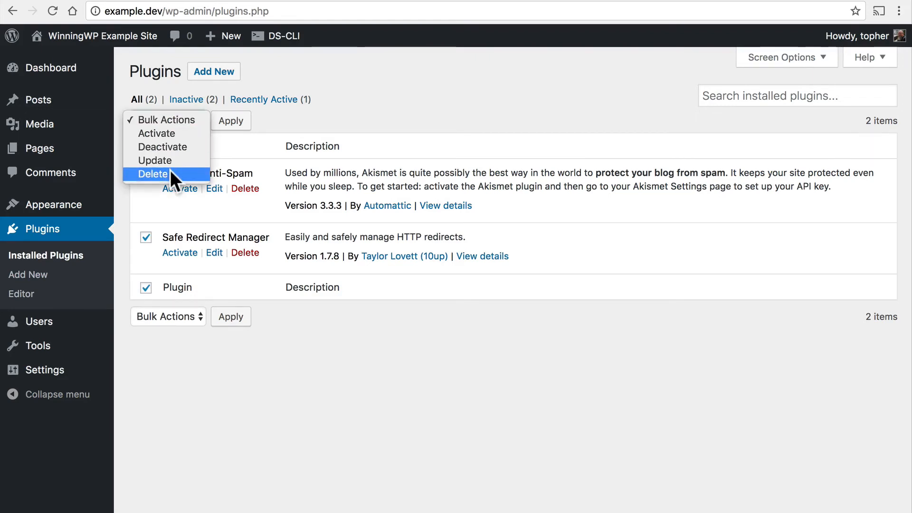
click(230, 121)
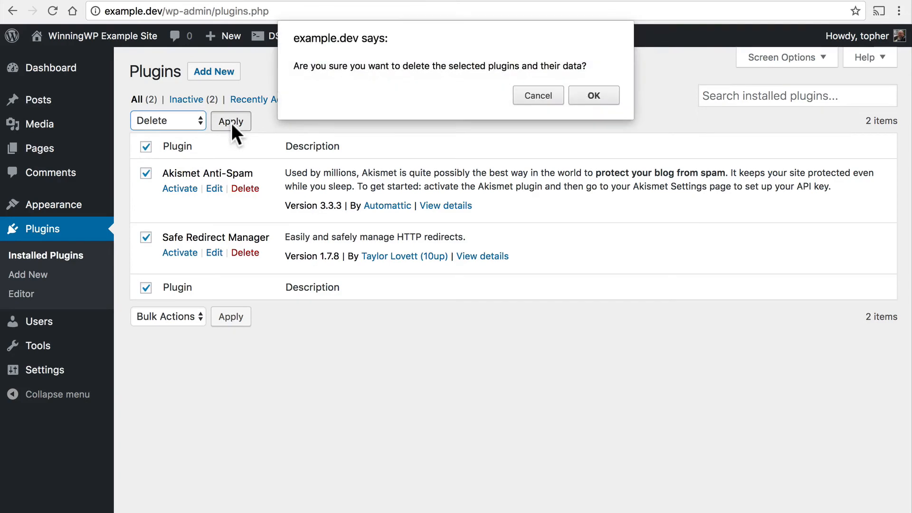
mouse_move(593, 95)
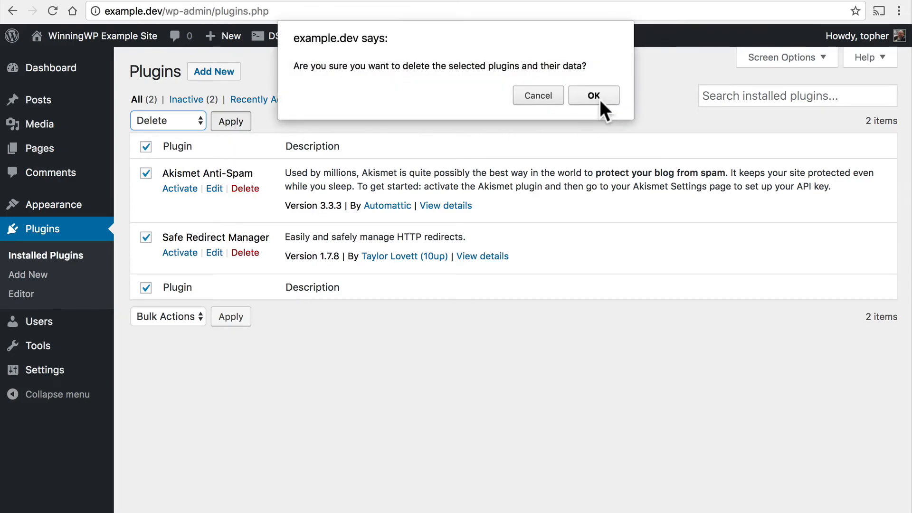
click(593, 95)
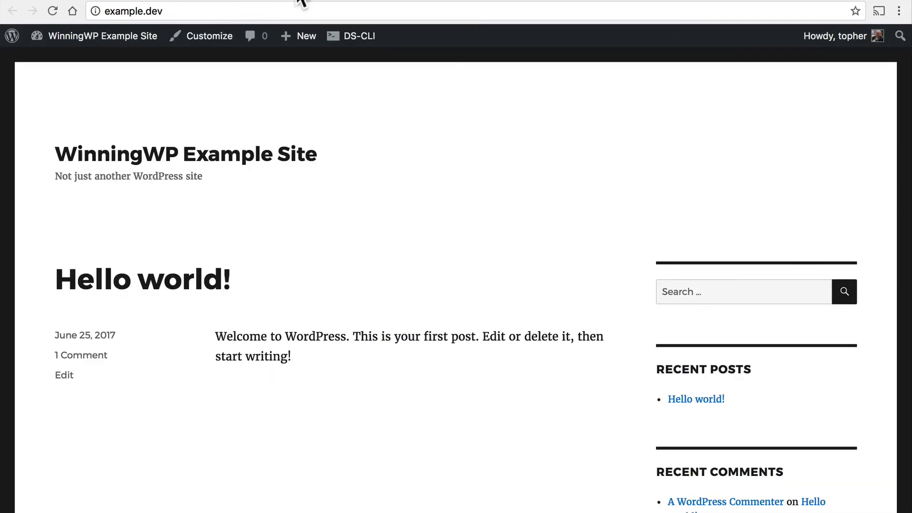
scroll(down, 3)
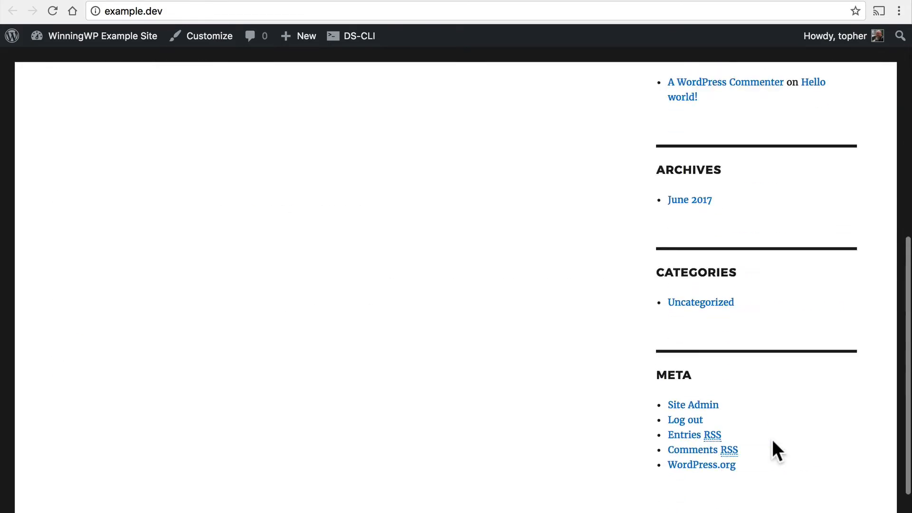
scroll(up, 3)
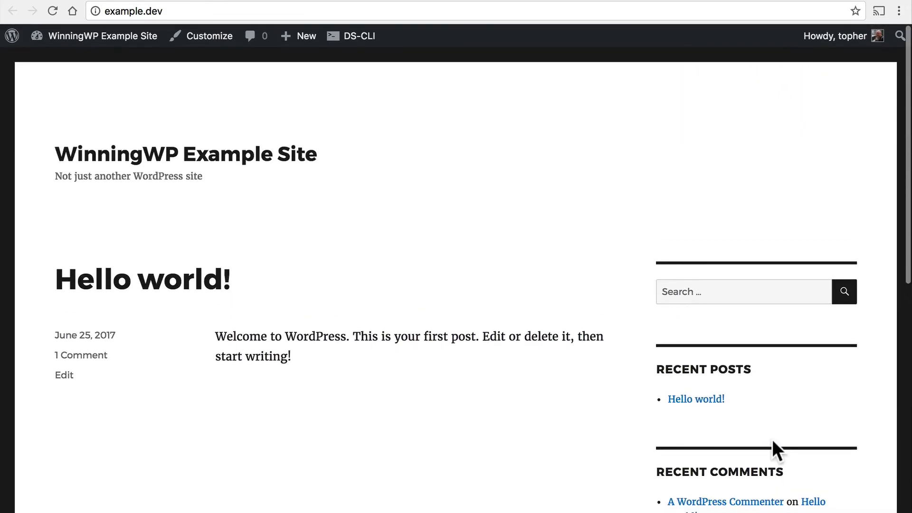
scroll(down, 3)
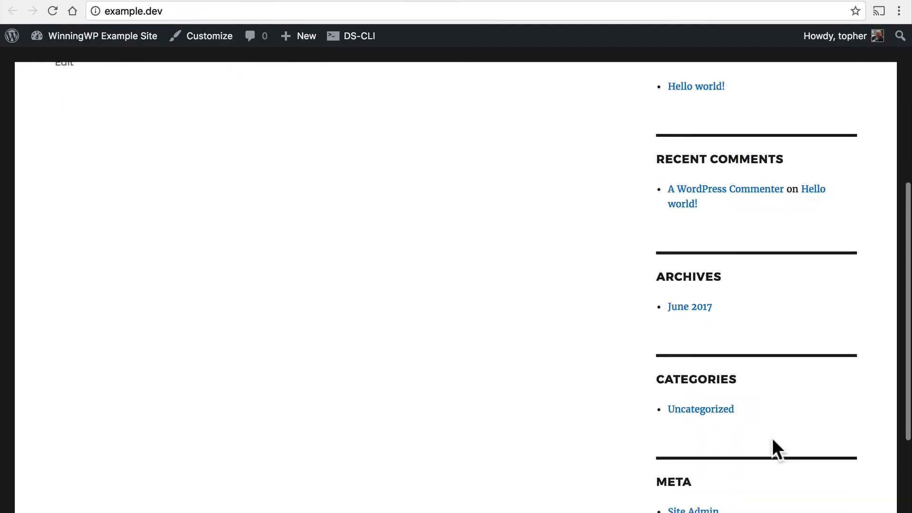
scroll(up, 3)
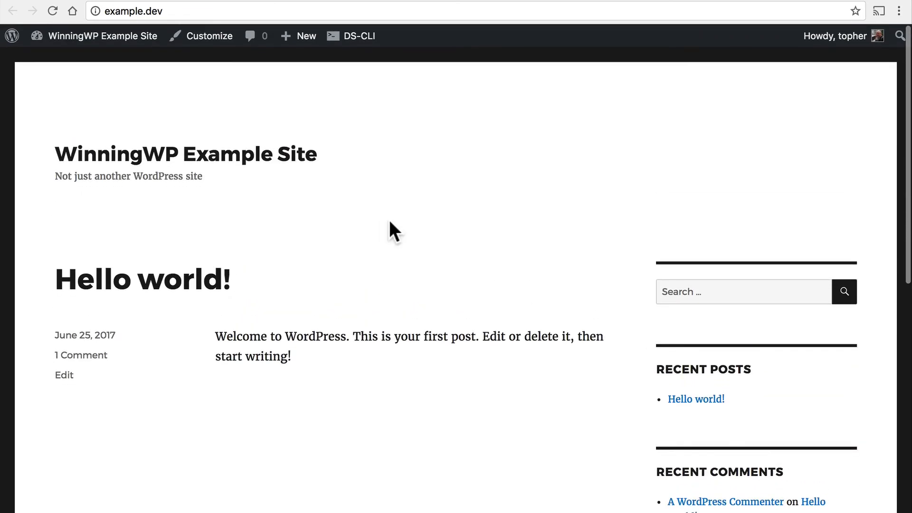
mouse_move(127, 6)
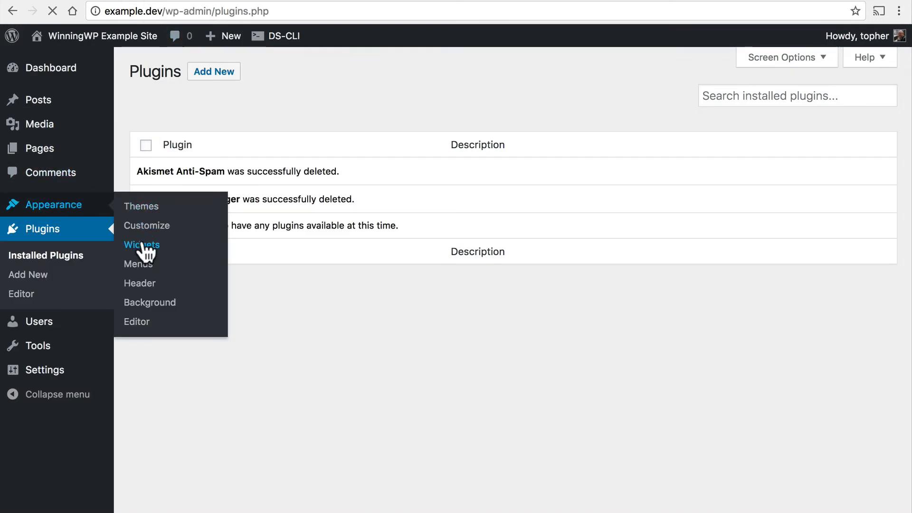
Remove the Search widget from the sidebar and view the trimmed front page
click(142, 244)
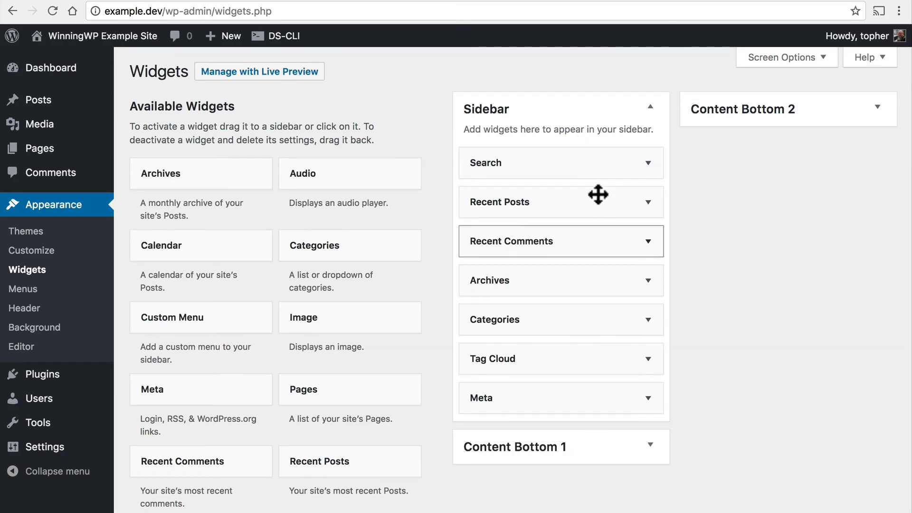
mouse_move(599, 162)
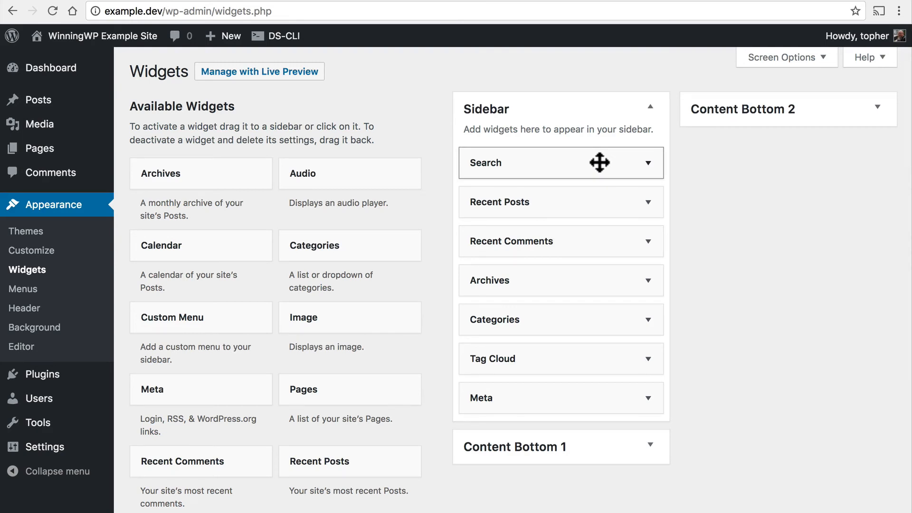
click(647, 163)
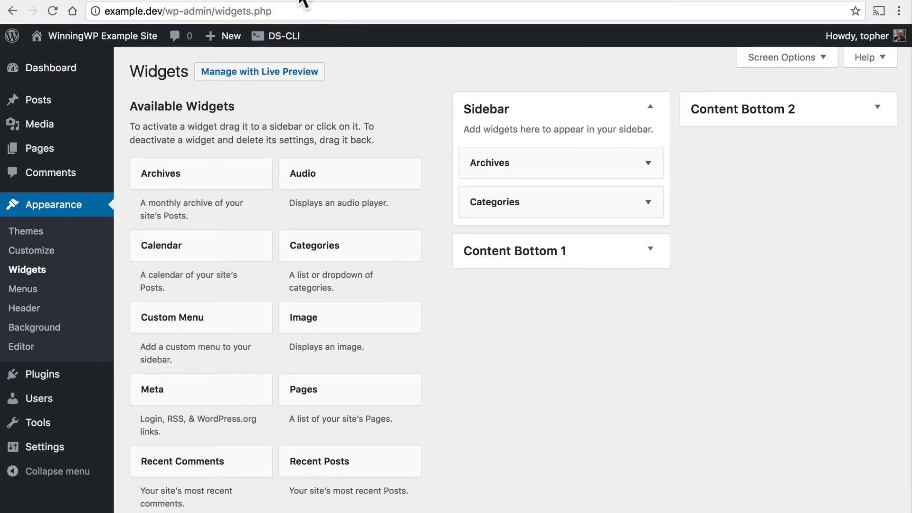
click(102, 35)
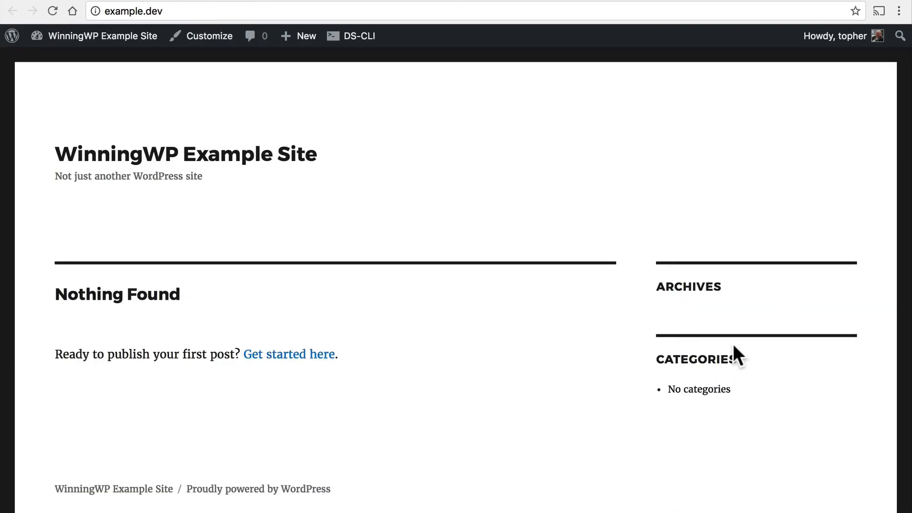
mouse_move(329, 179)
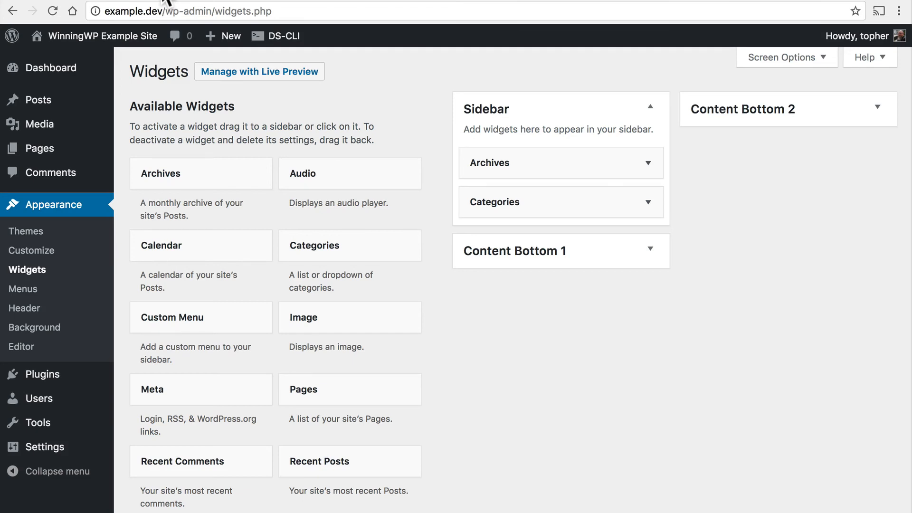
Activate the Stargazer theme from the installed themes
click(26, 230)
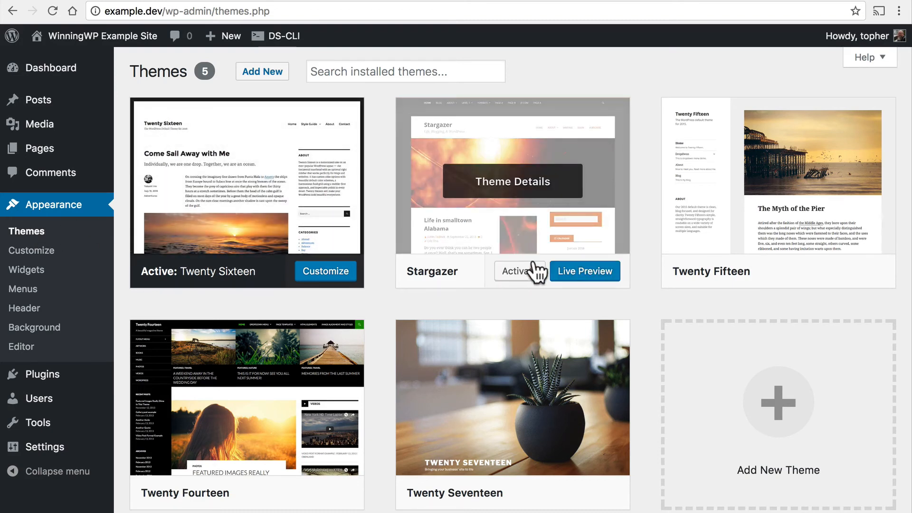
click(516, 270)
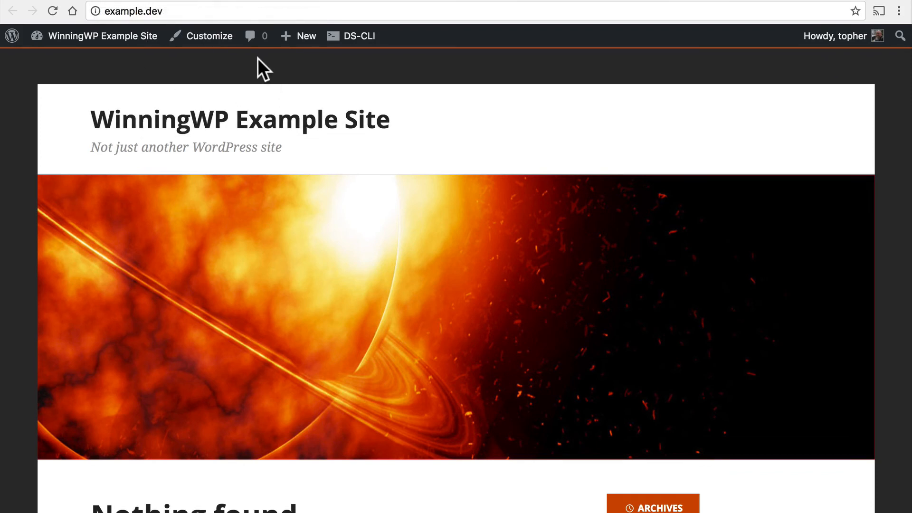
mouse_move(209, 36)
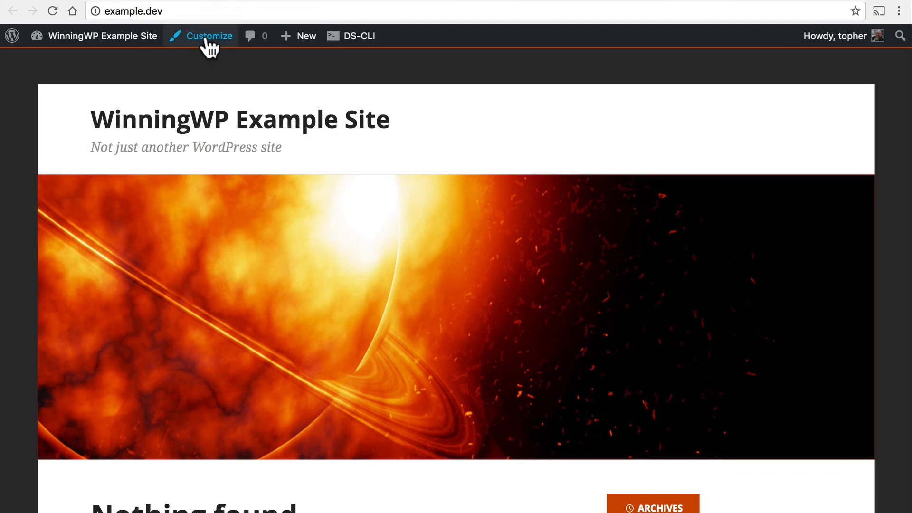
In the Customizer, set the blue planet image as the header
click(208, 35)
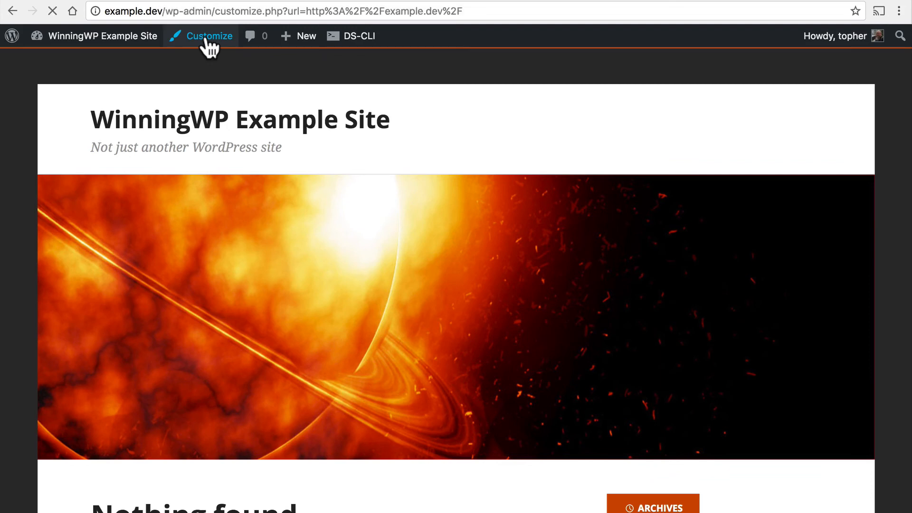
click(208, 35)
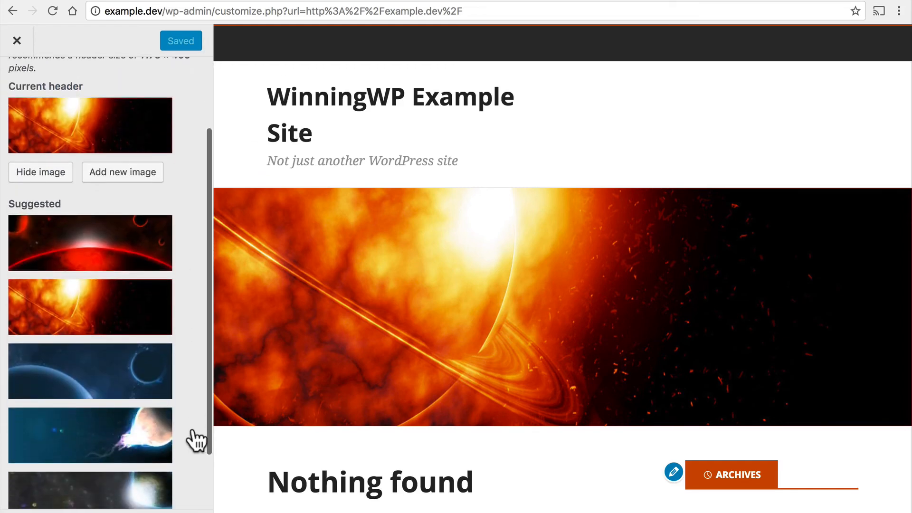
click(91, 371)
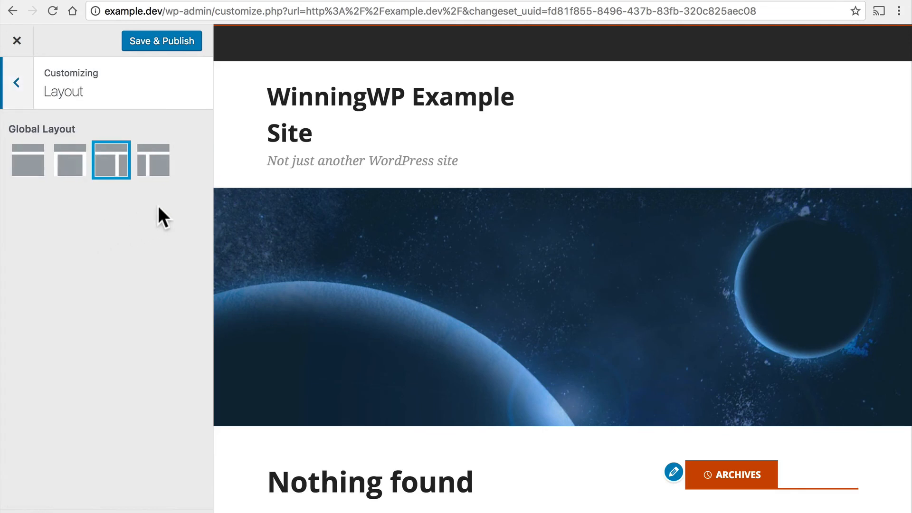
mouse_move(152, 159)
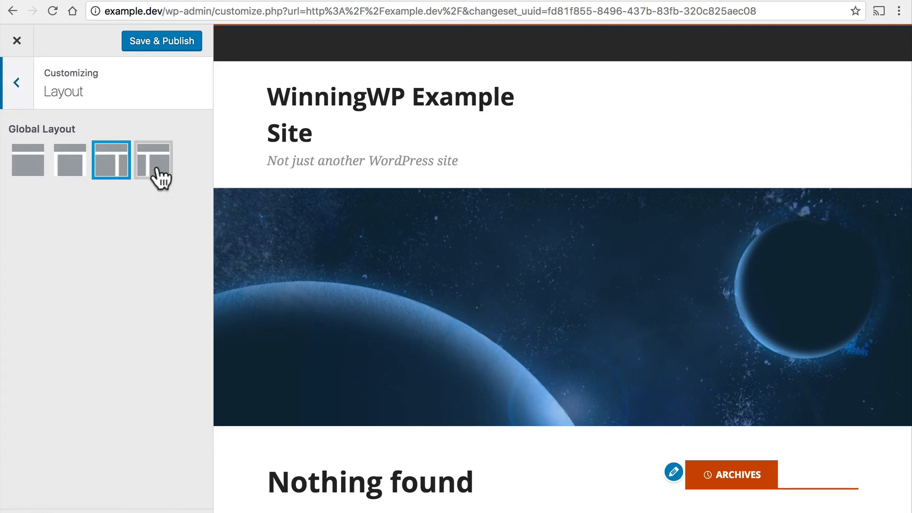
Try the left-sidebar, narrow and wide single-column layout options
click(153, 160)
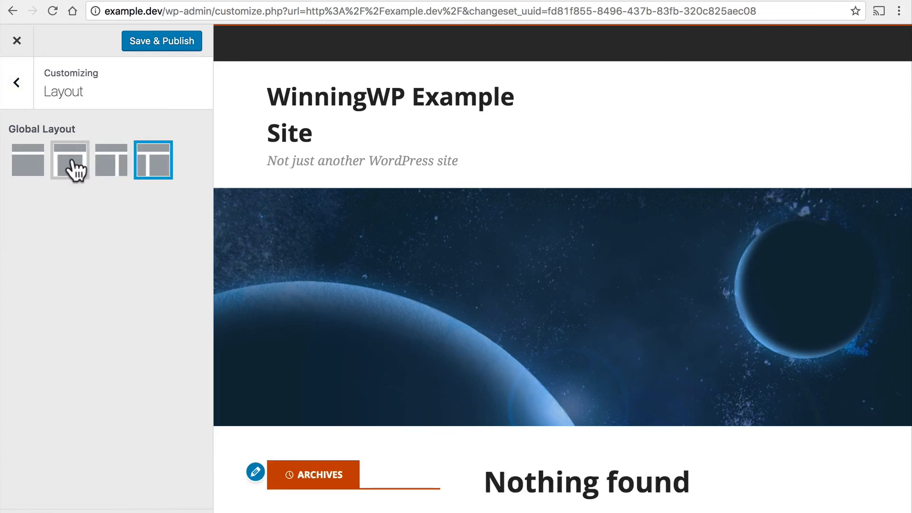
click(68, 159)
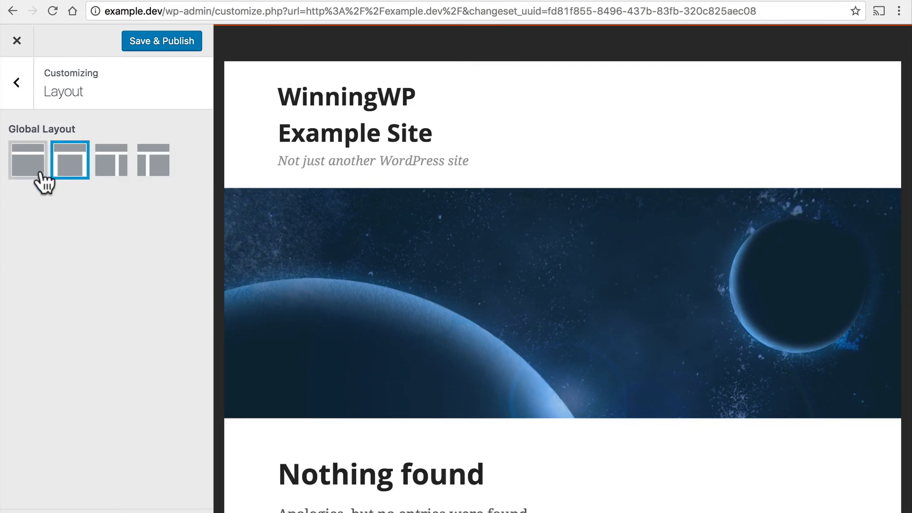
click(27, 159)
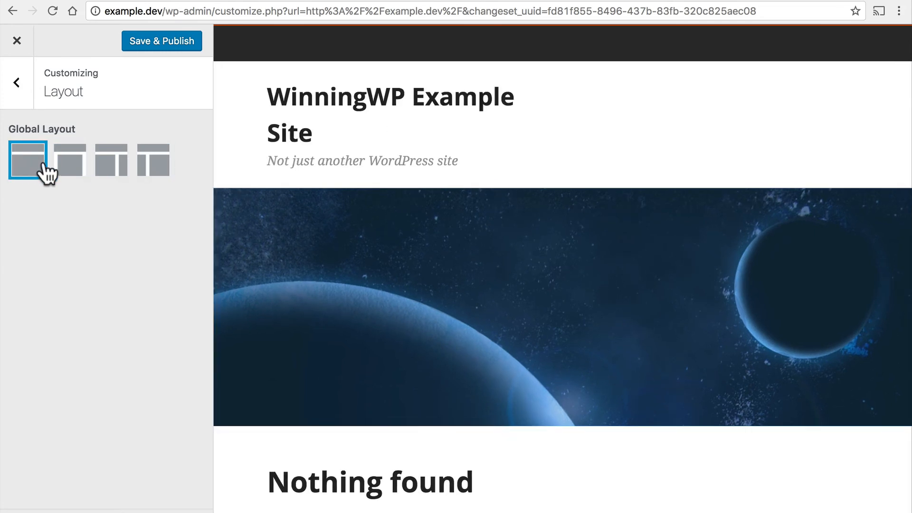
click(18, 81)
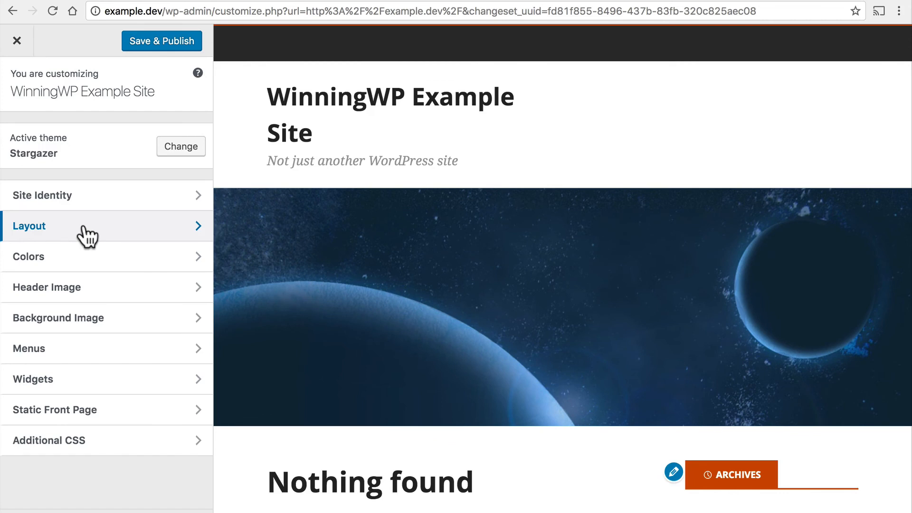
mouse_move(95, 157)
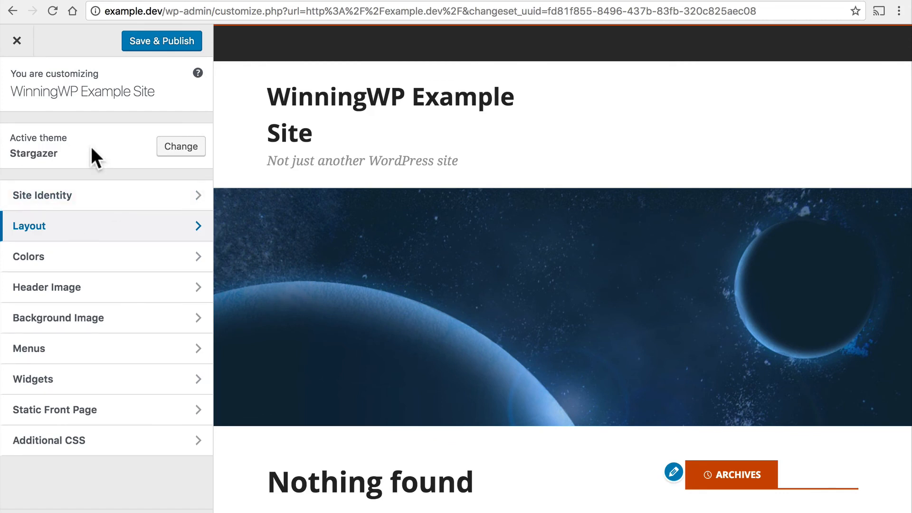
Save & Publish the customizations and return to the live site
click(161, 41)
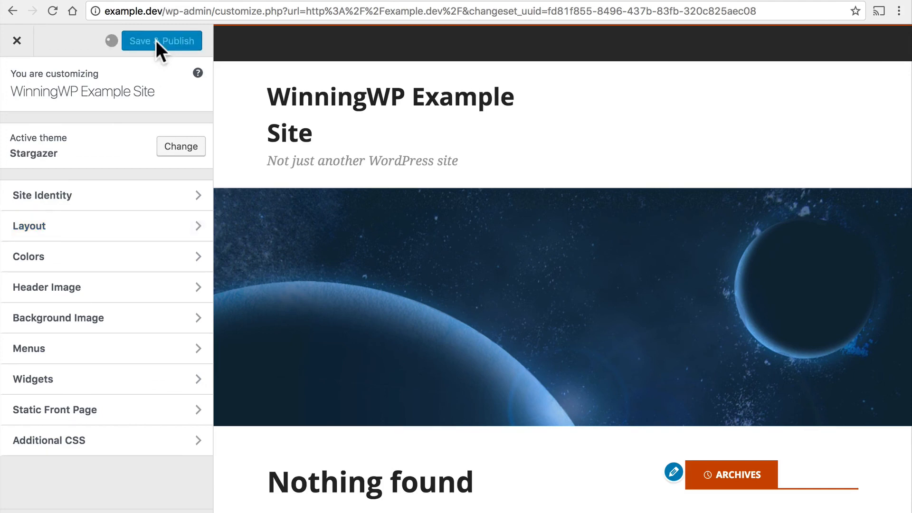
click(161, 41)
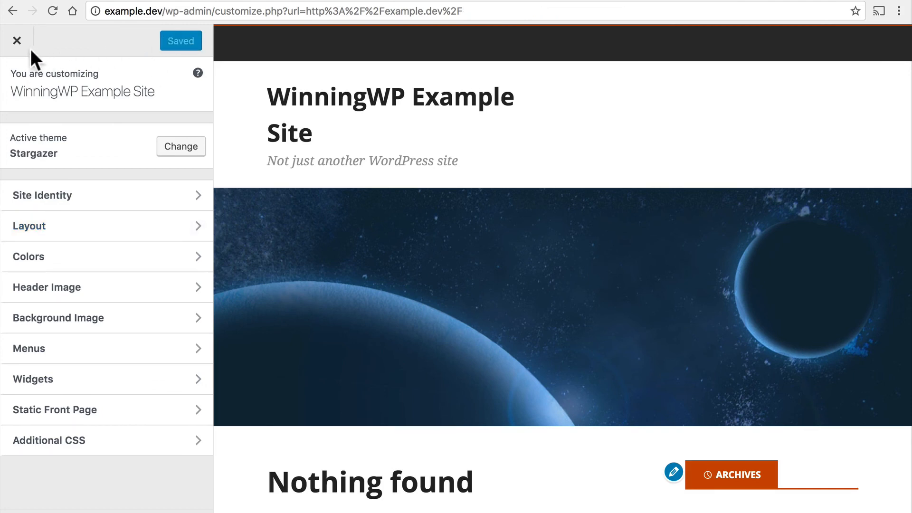
click(17, 41)
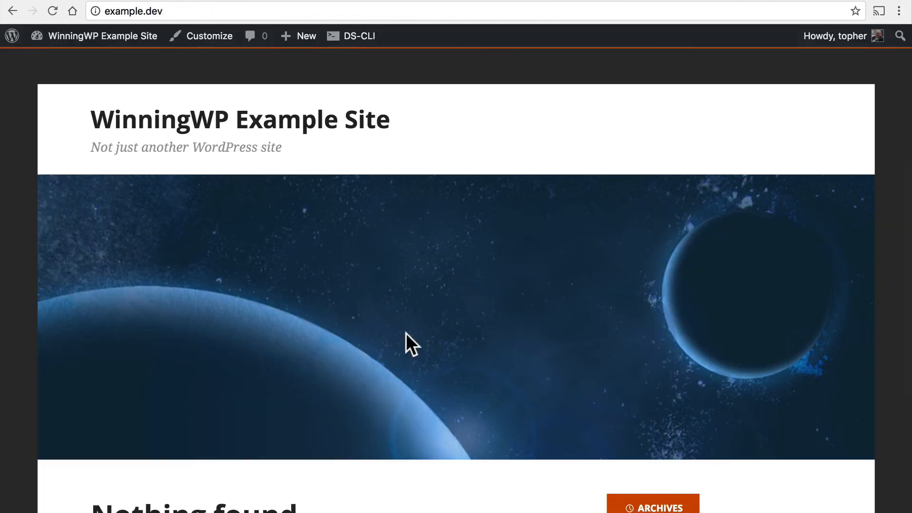